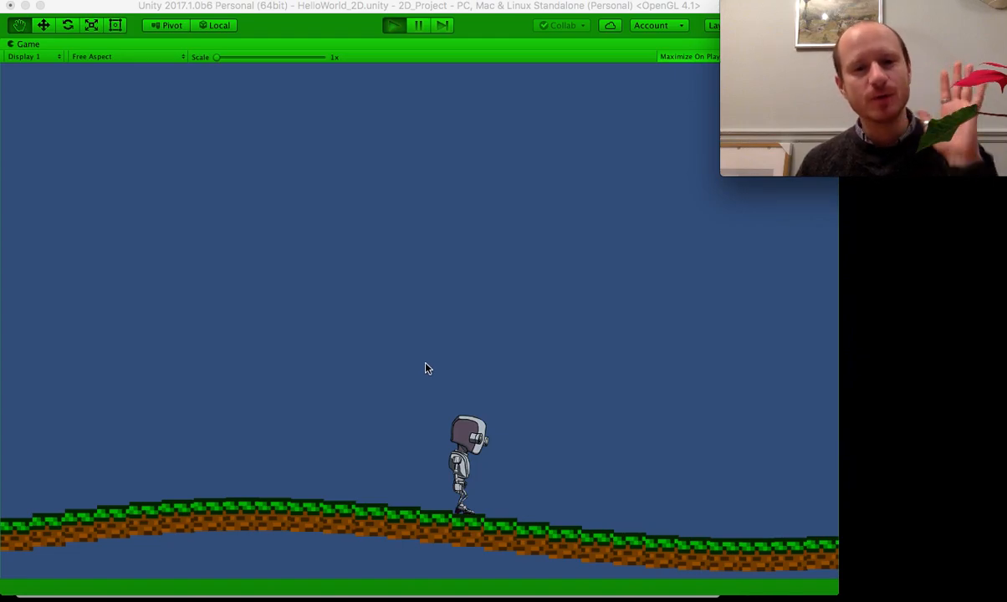
mouse_move(413, 348)
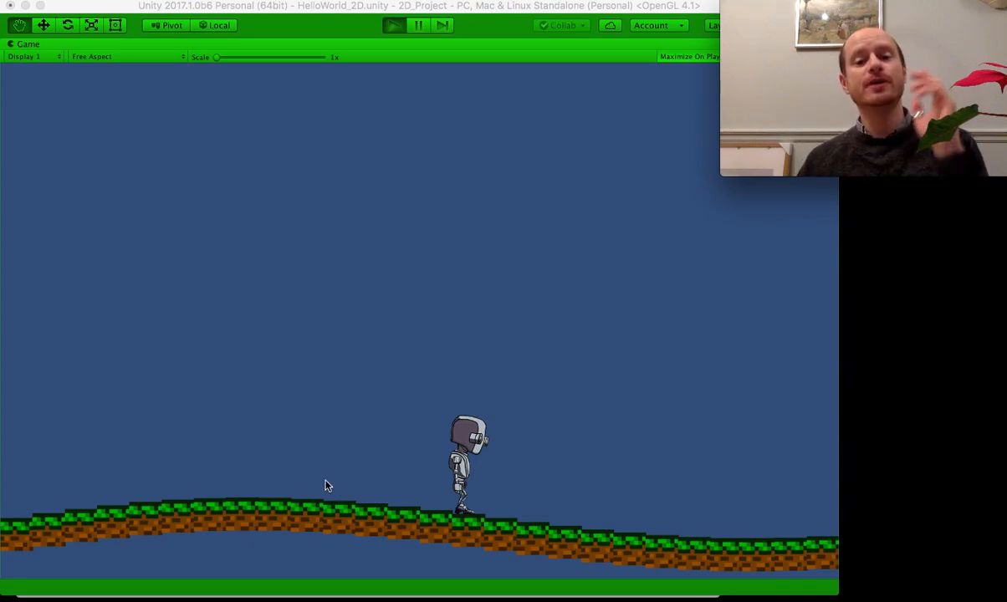
mouse_move(720, 559)
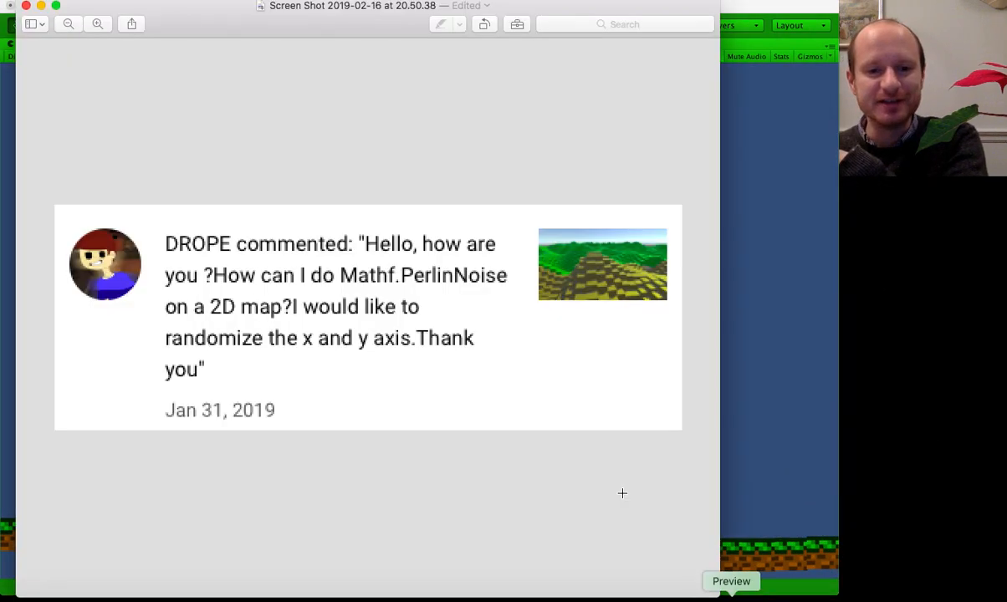
mouse_move(397, 106)
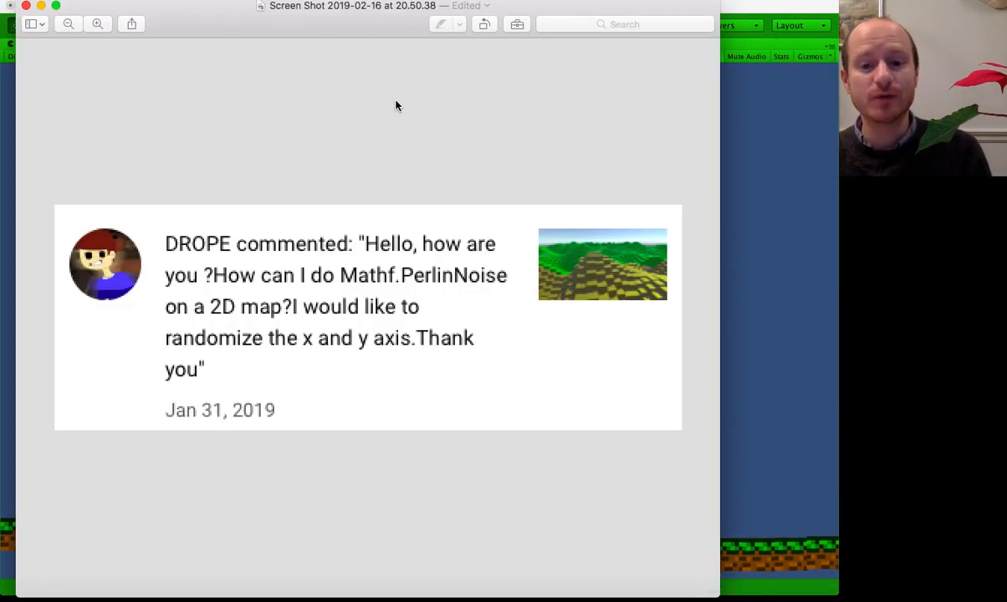
mouse_move(288, 292)
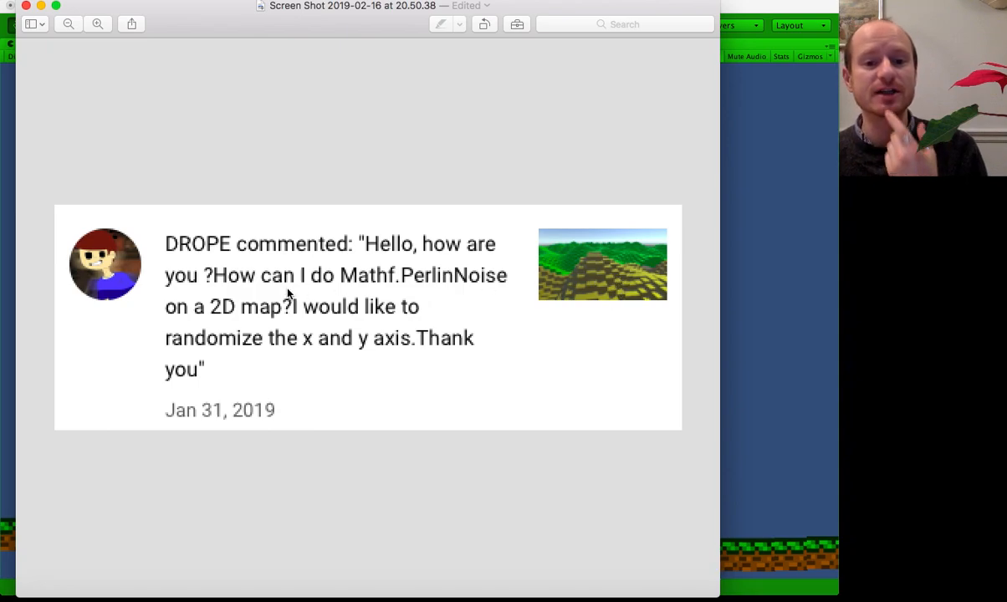
mouse_move(425, 285)
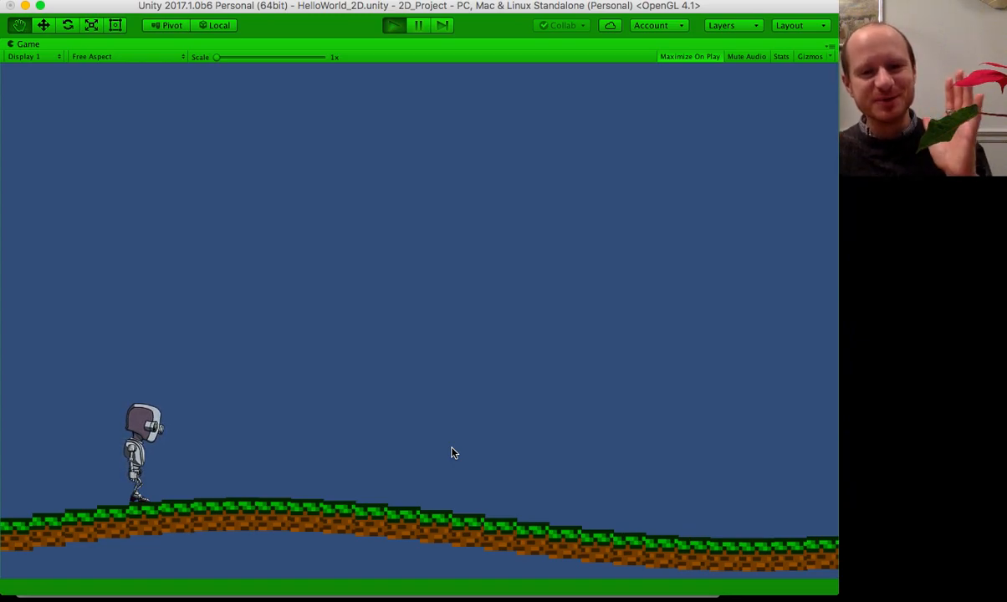
mouse_move(264, 442)
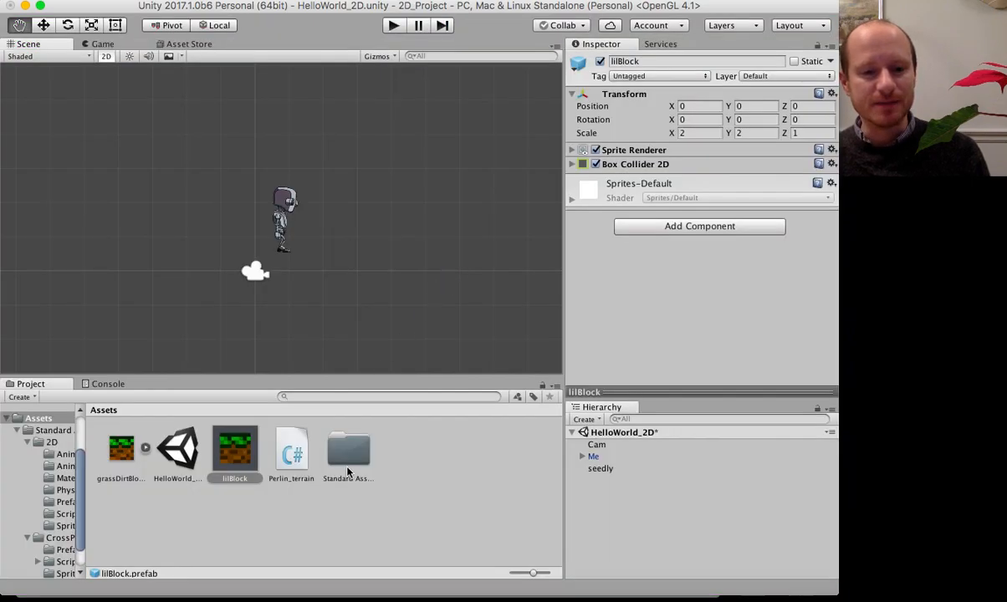
- Open the Standard Assets folder and browse to its 2D Prefabs folder
double_click(348, 450)
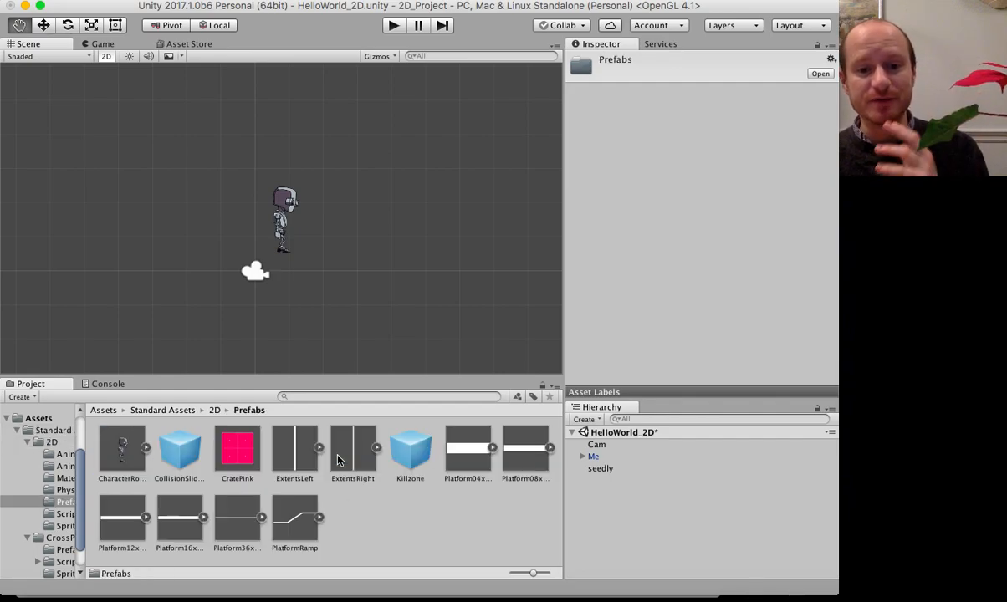
mouse_move(190, 229)
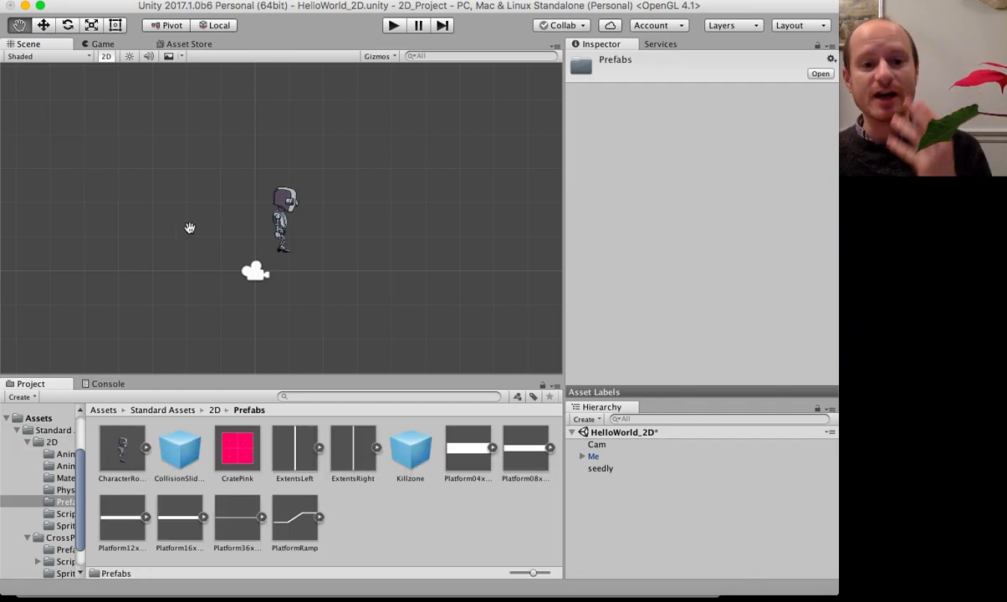
mouse_move(123, 430)
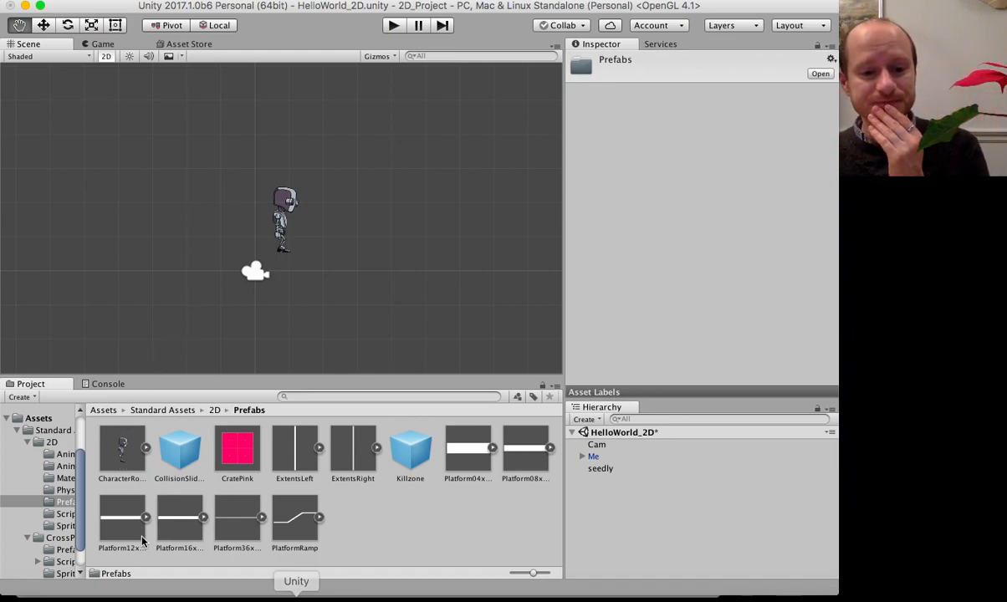
mouse_move(201, 500)
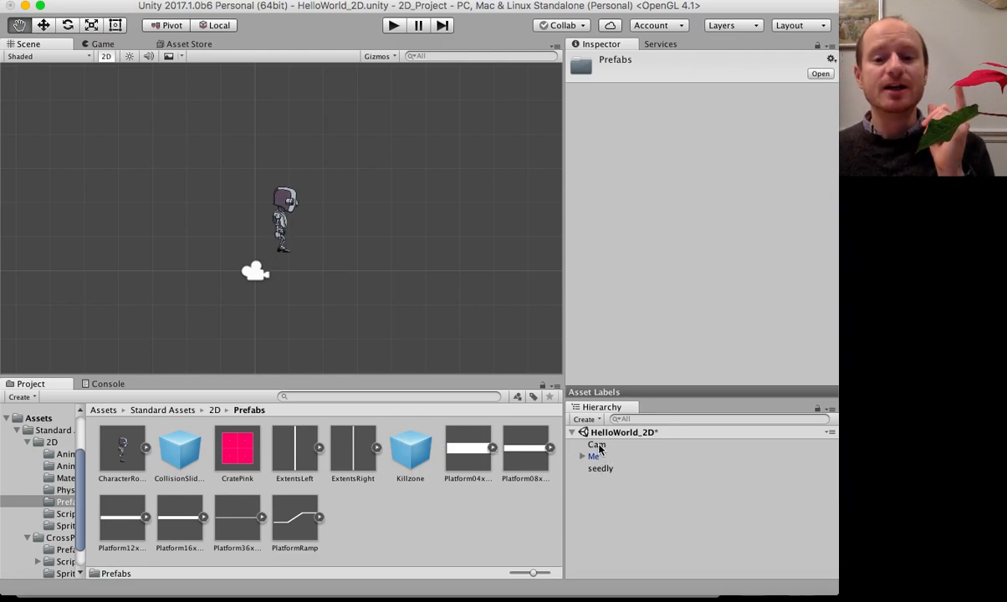
- Inspect the Cam, Me and seedly objects in the Hierarchy
click(597, 444)
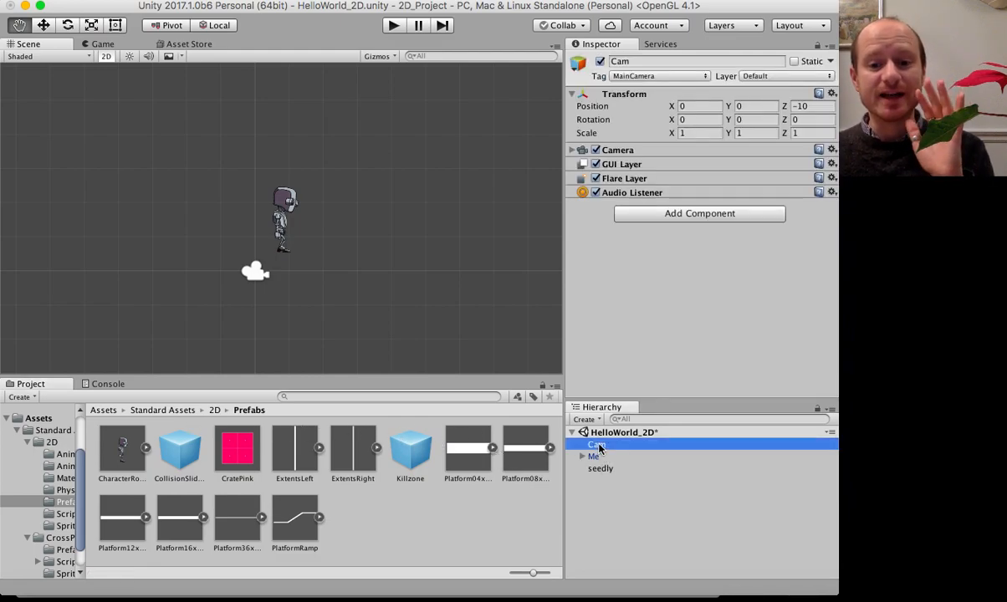
click(594, 456)
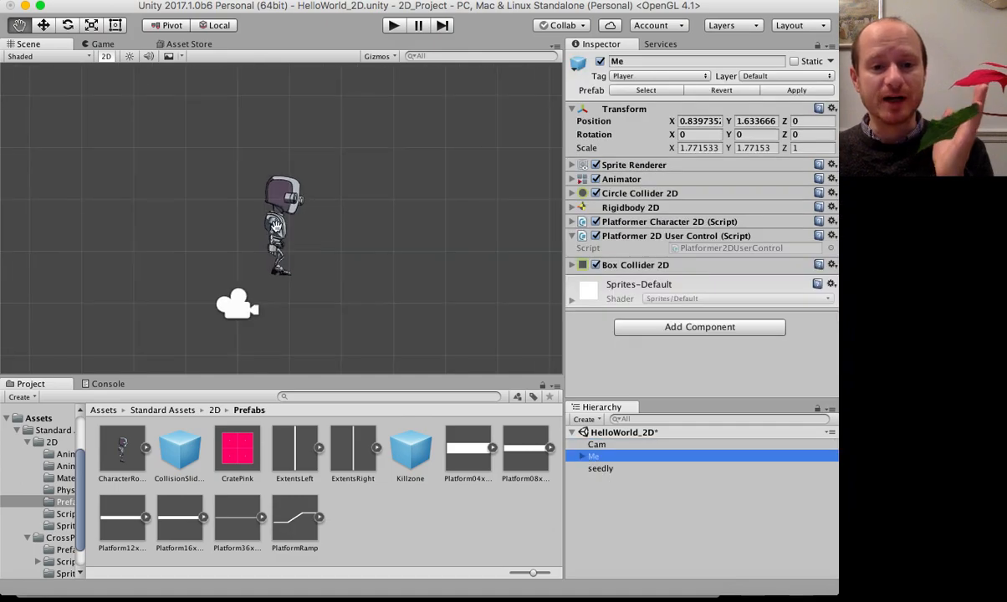
click(601, 469)
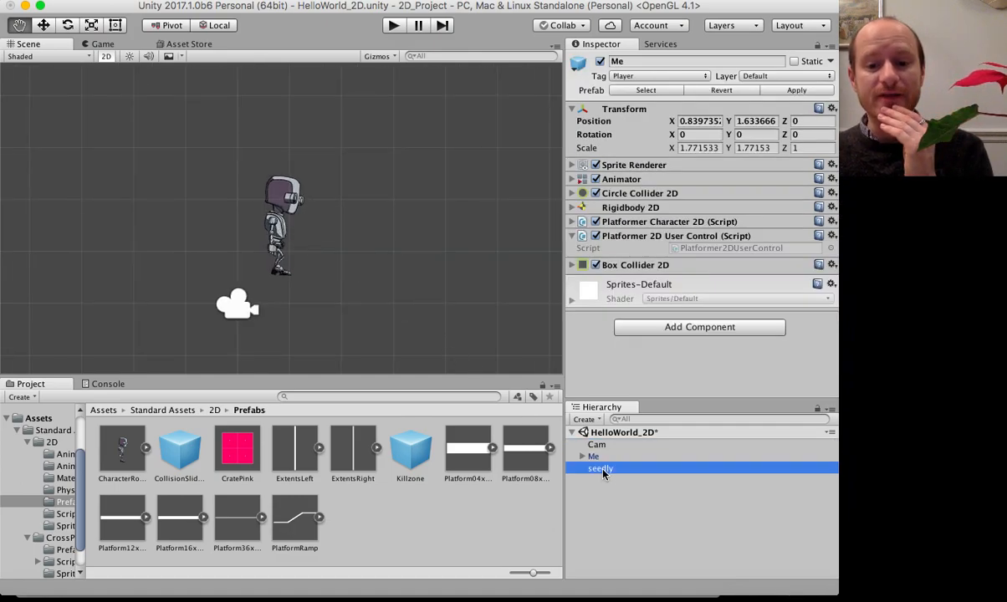
- Return to top-level Assets, view Perlin_terrain, then reselect seedly showing lilBlock
click(103, 410)
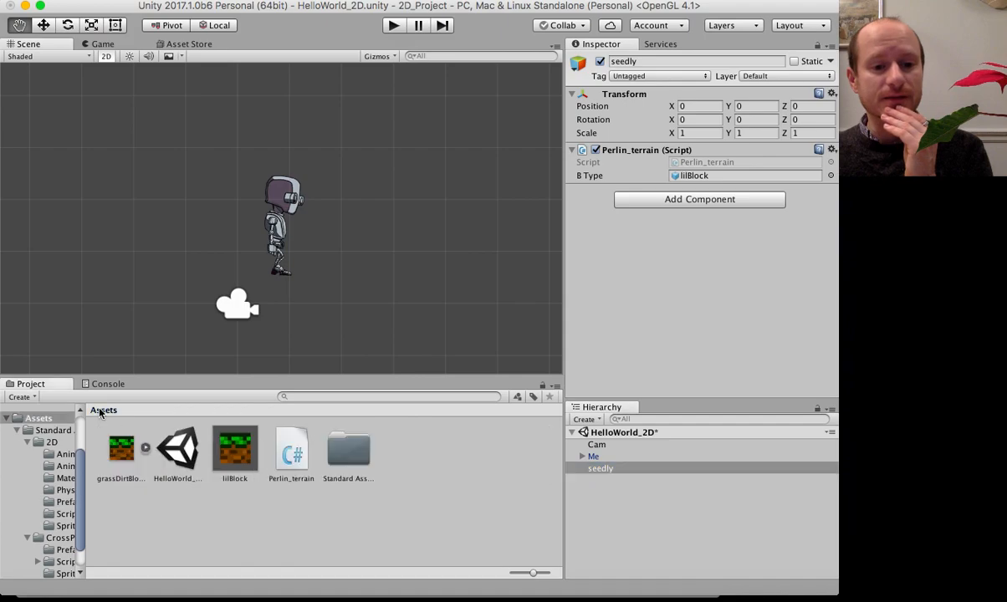
click(291, 450)
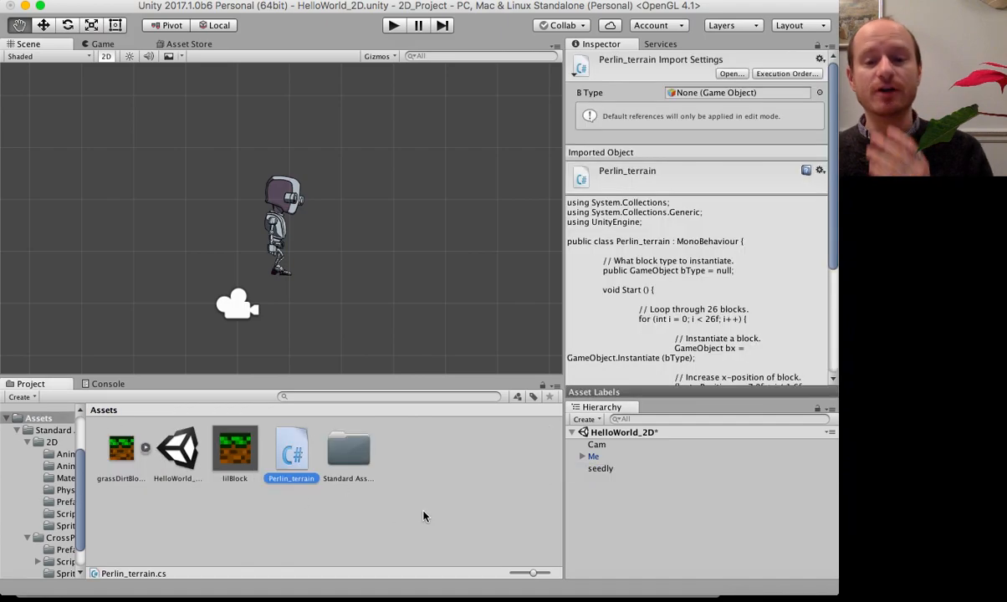
click(601, 469)
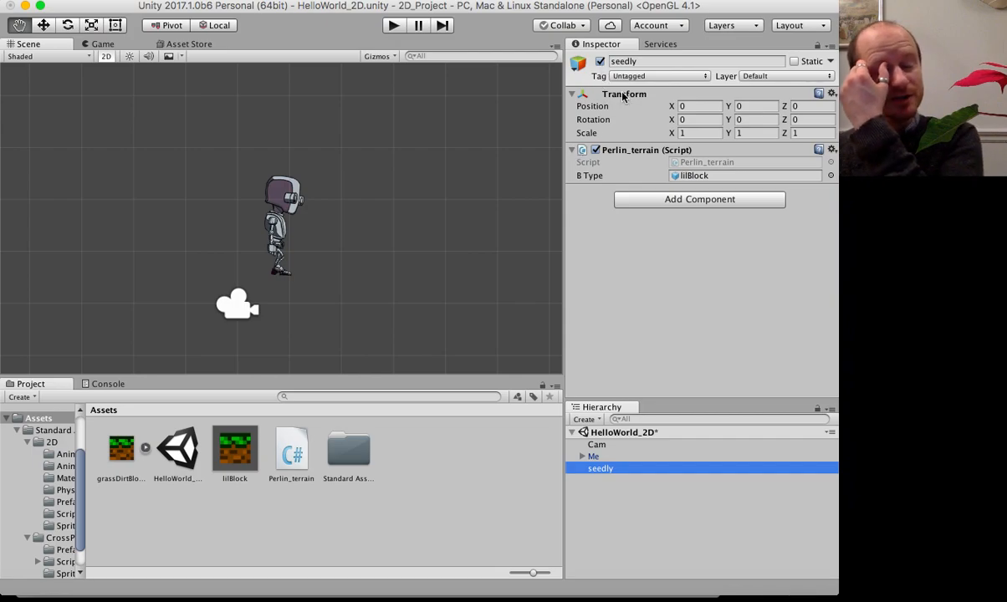
mouse_move(669, 255)
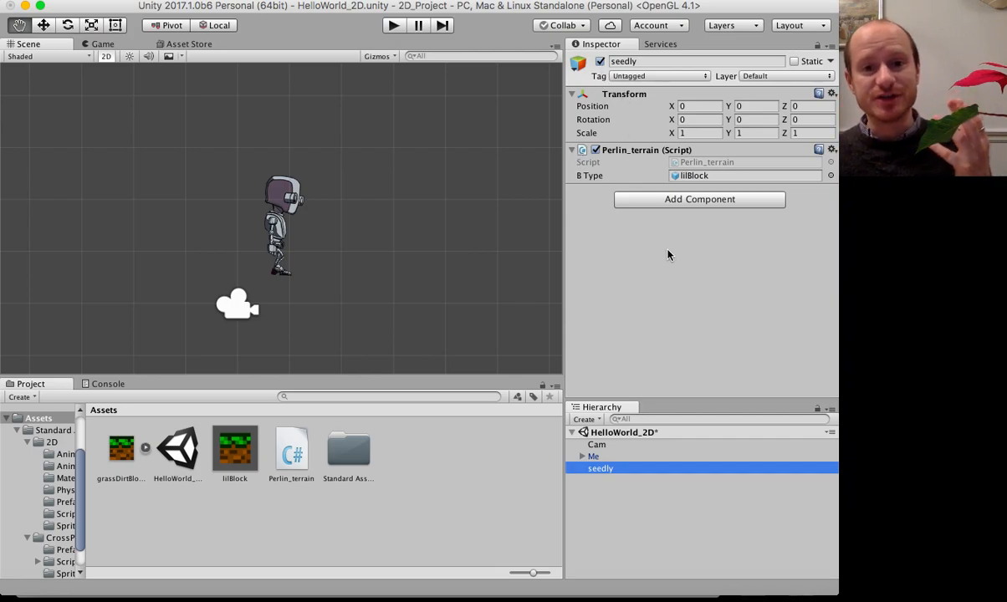
- Play the game and watch the grass-and-dirt block terrain form under the robot
click(393, 25)
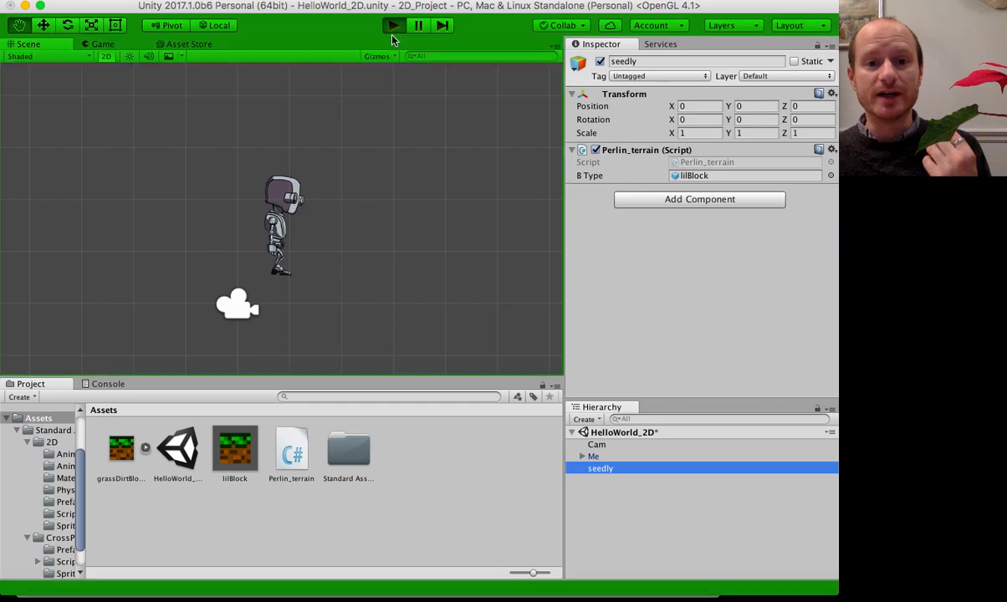
click(394, 25)
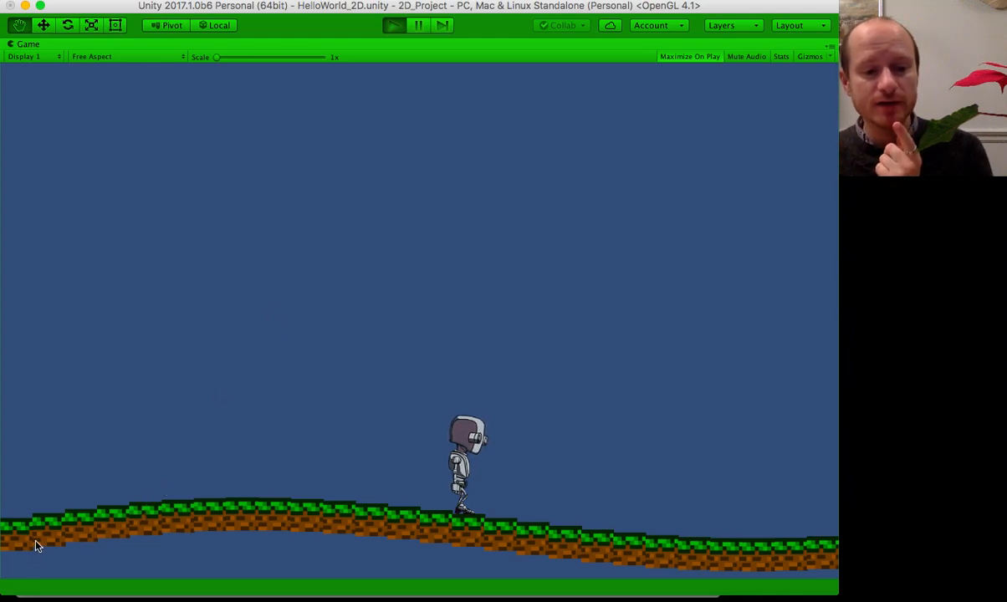
mouse_move(278, 492)
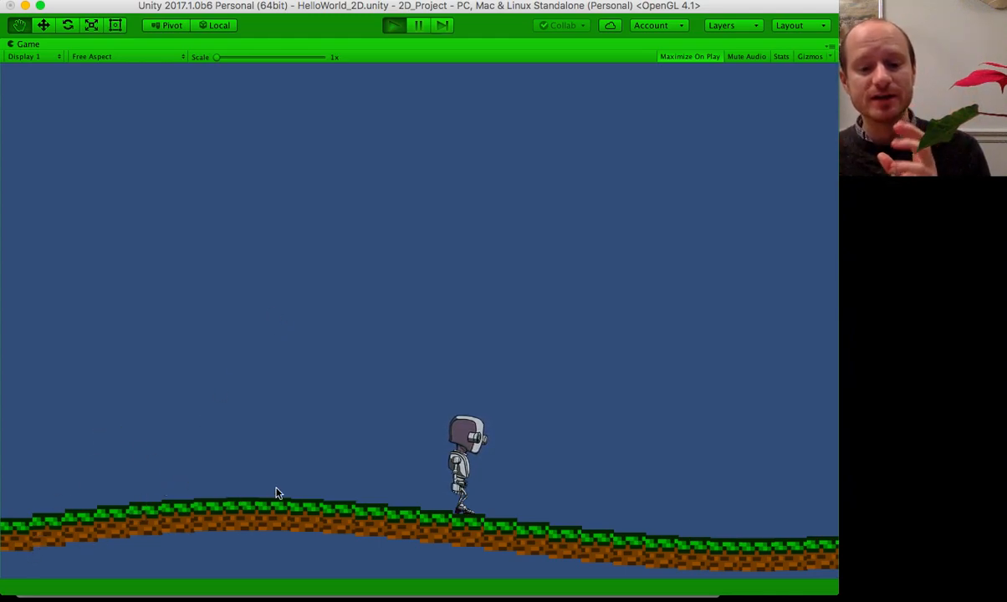
mouse_move(221, 517)
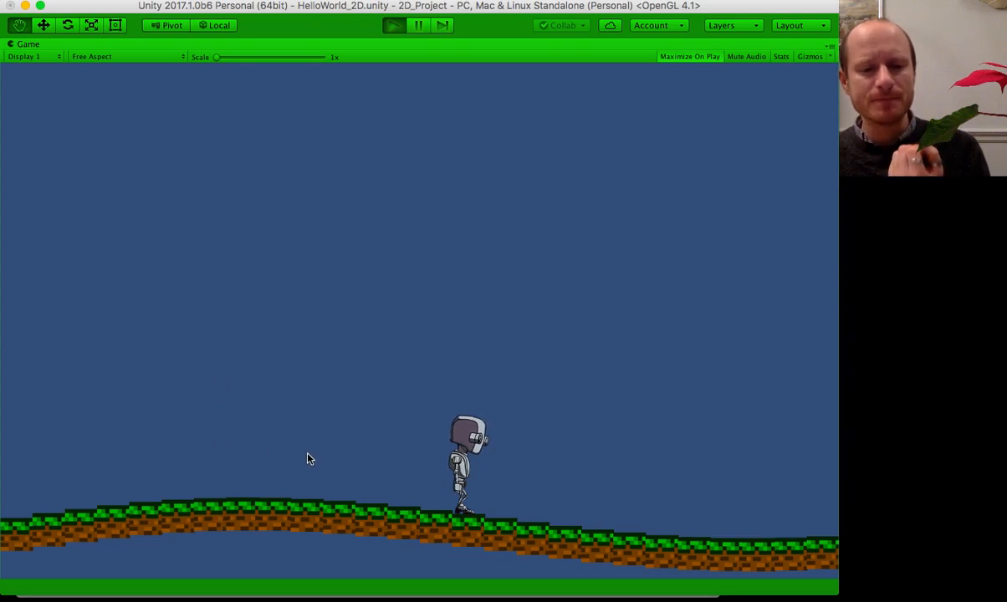
click(394, 24)
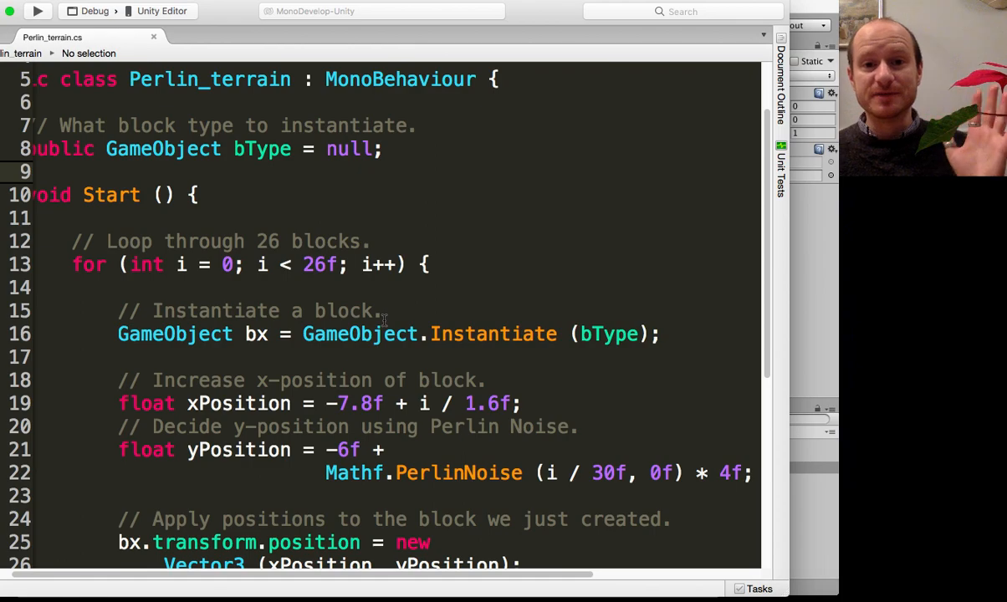
- Scroll Perlin_terrain.cs and highlight GameObject in the public bType declaration
scroll(down, 3)
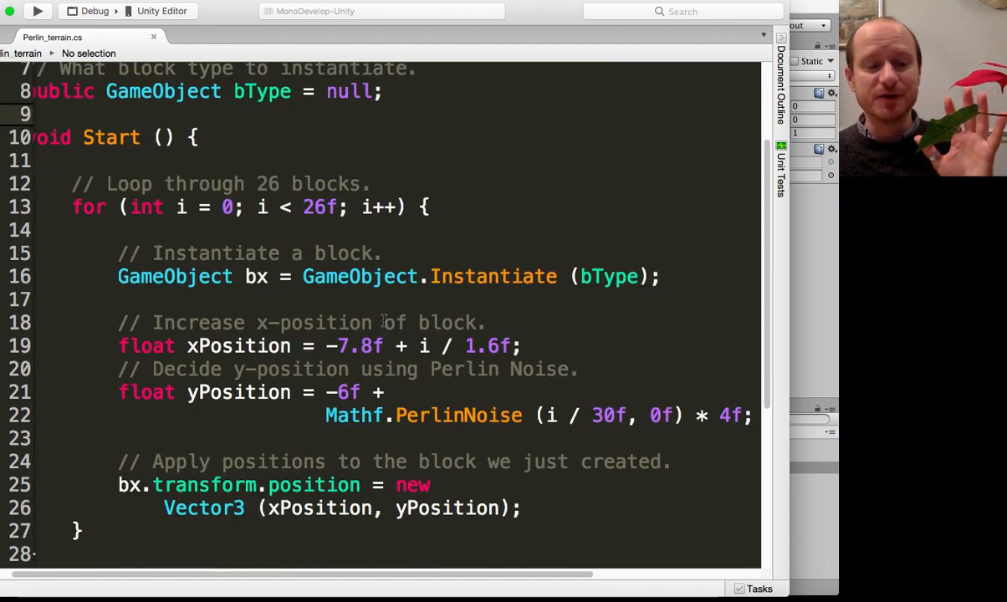
scroll(down, 3)
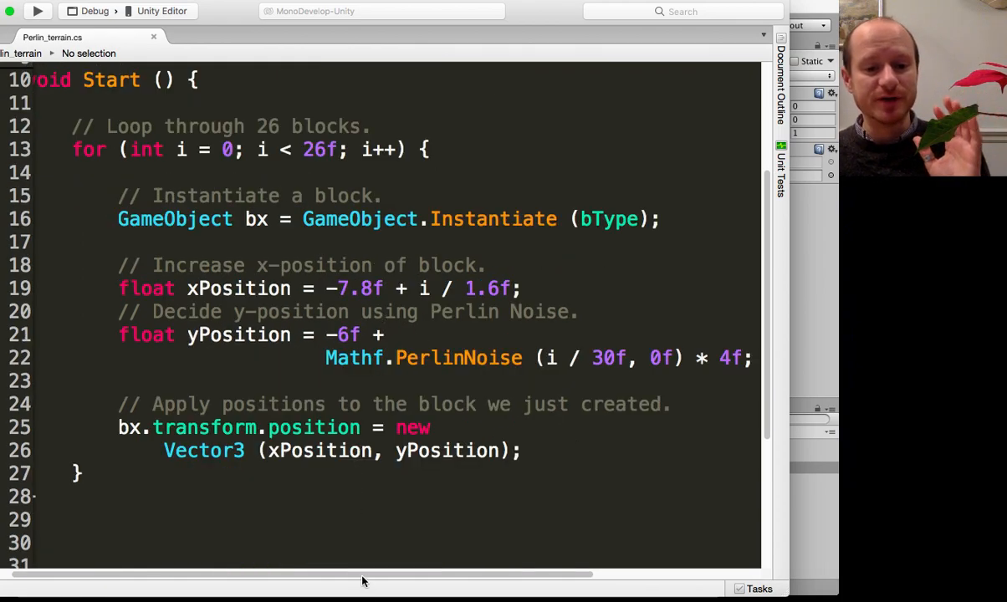
scroll(up, 3)
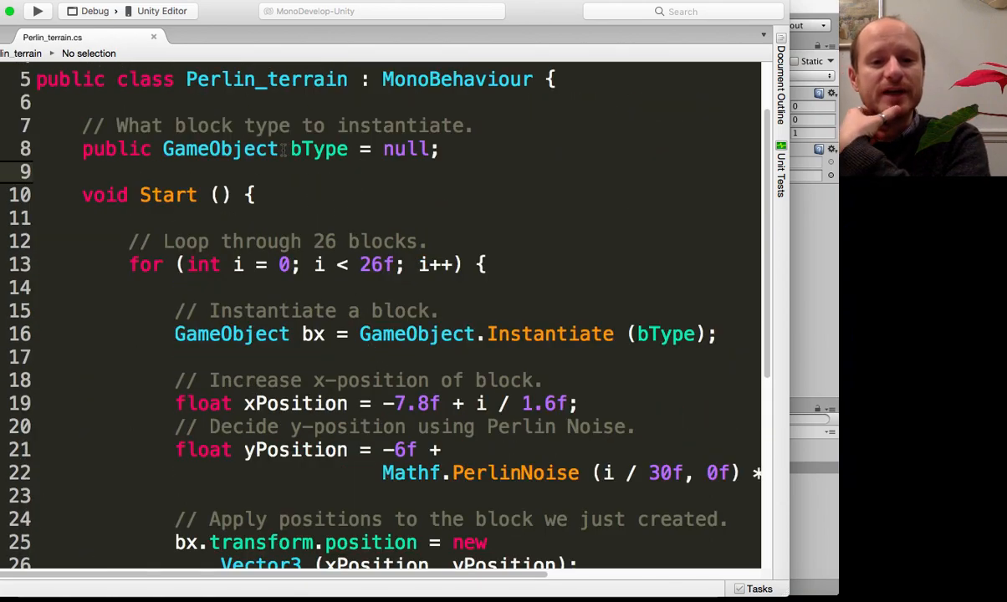
double_click(220, 149)
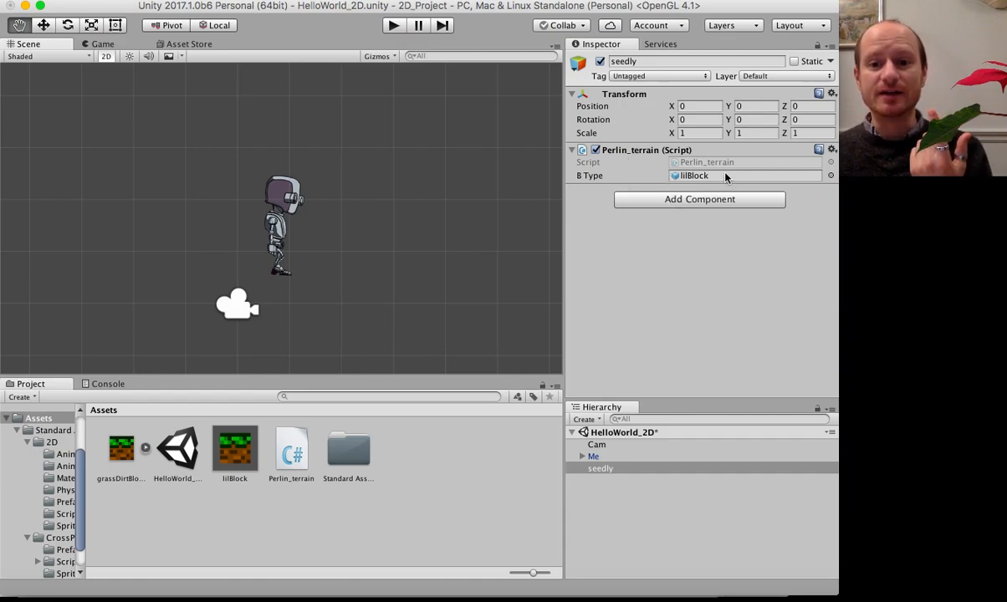
mouse_move(338, 273)
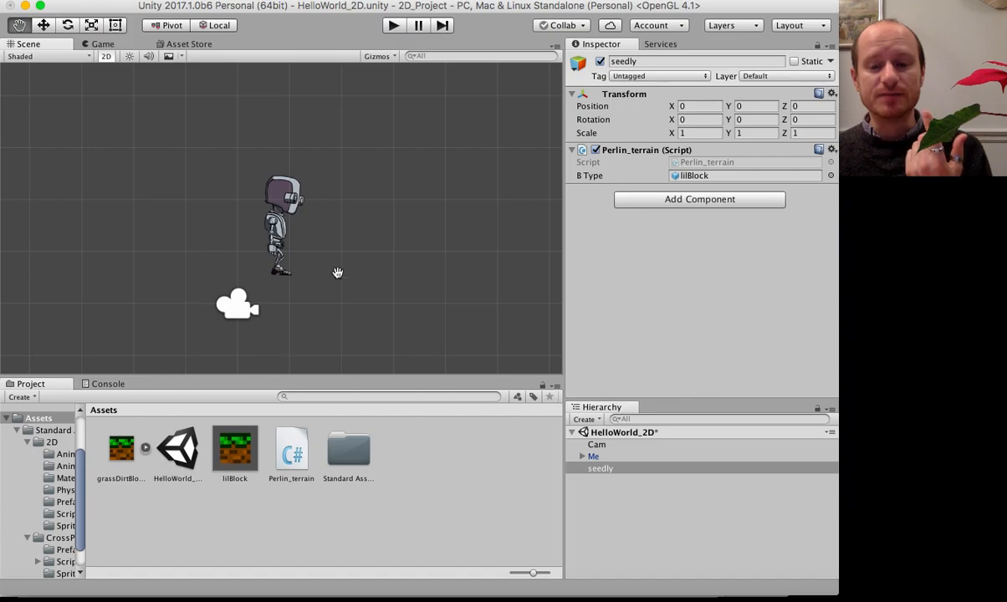
mouse_move(694, 154)
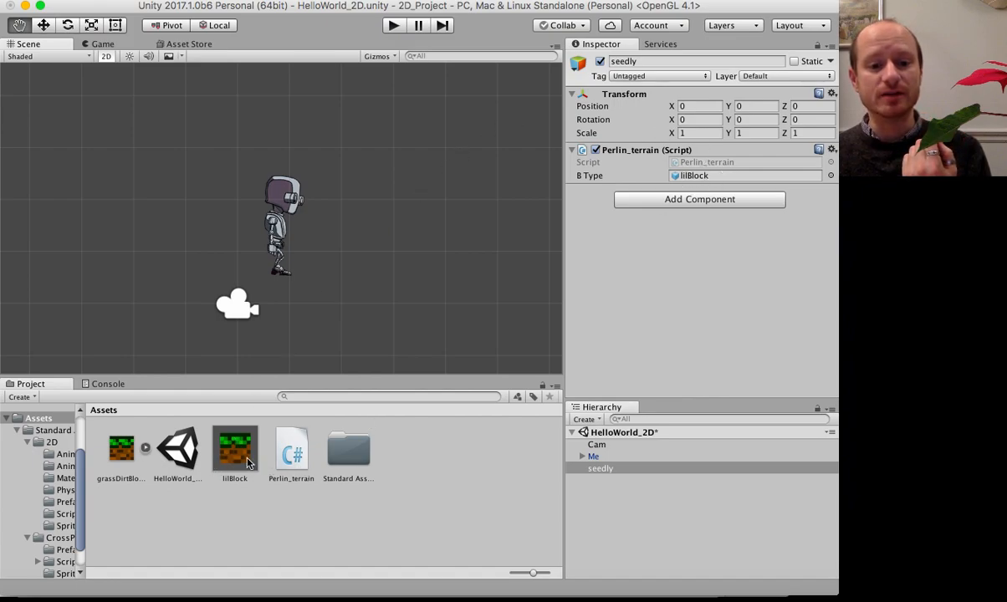
- Select the lilBlock prefab in the Project panel to inspect it
click(235, 452)
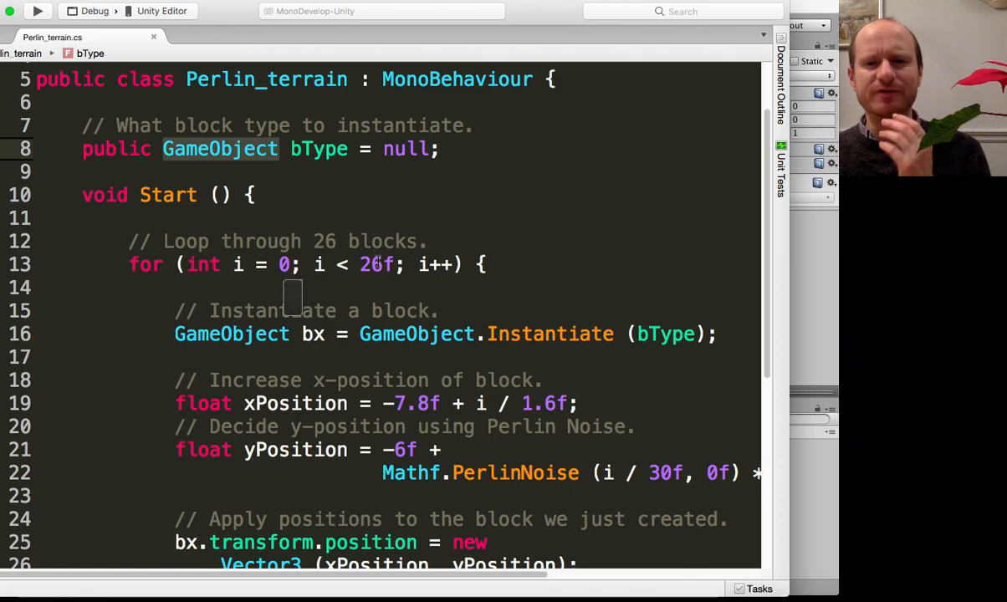
mouse_move(619, 265)
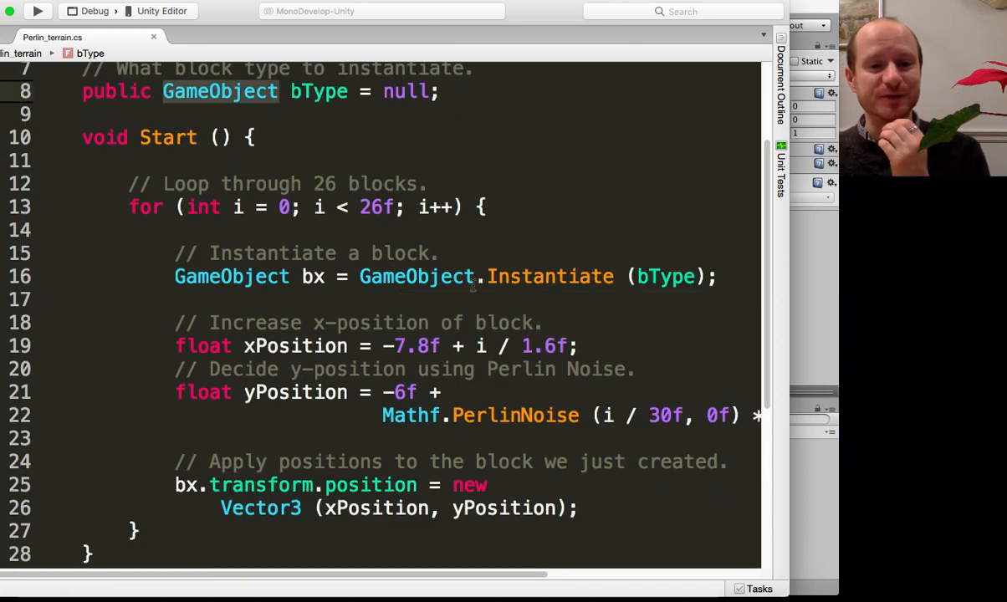
- Walk through the Mathf.PerlinNoise(i / 30f, 0f) call, ending with the 30f divisor selected
scroll(down, 3)
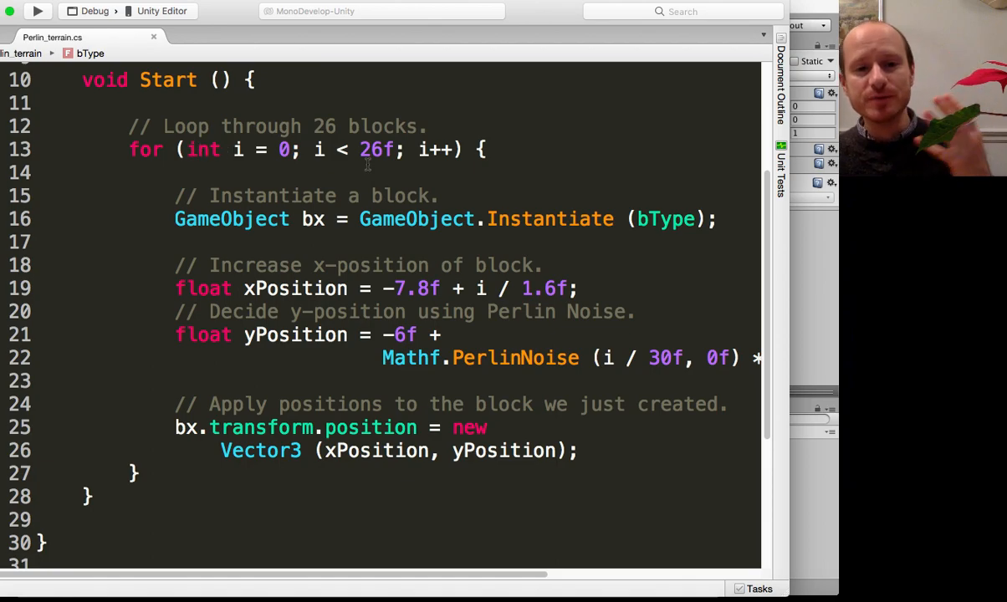
mouse_move(352, 184)
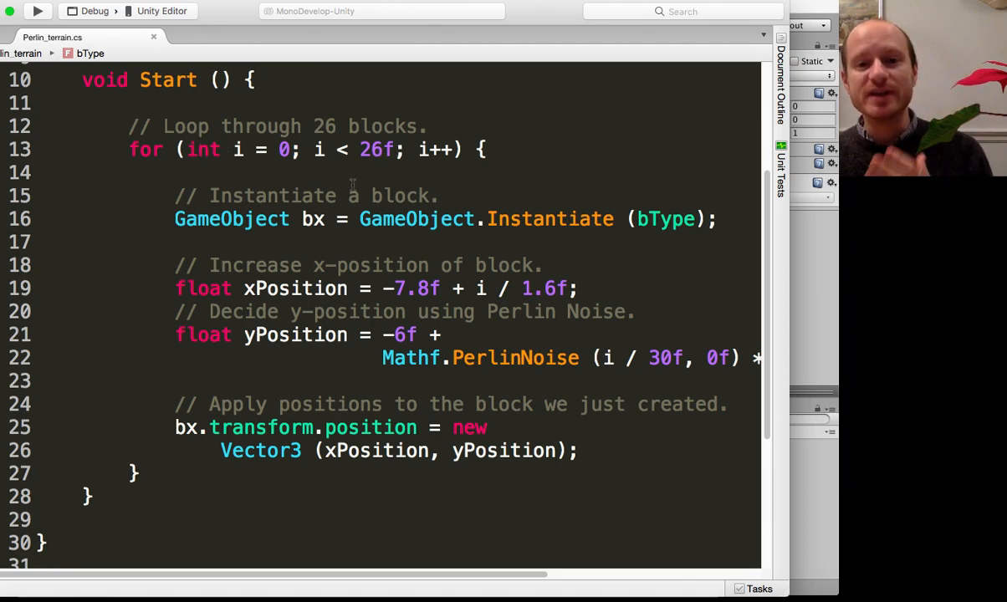
mouse_move(551, 218)
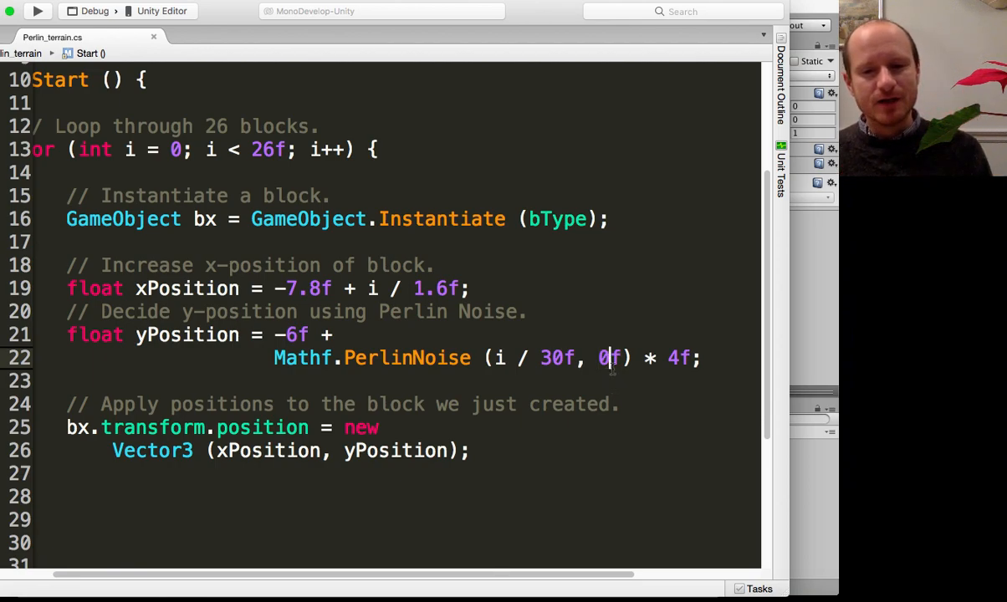
double_click(609, 358)
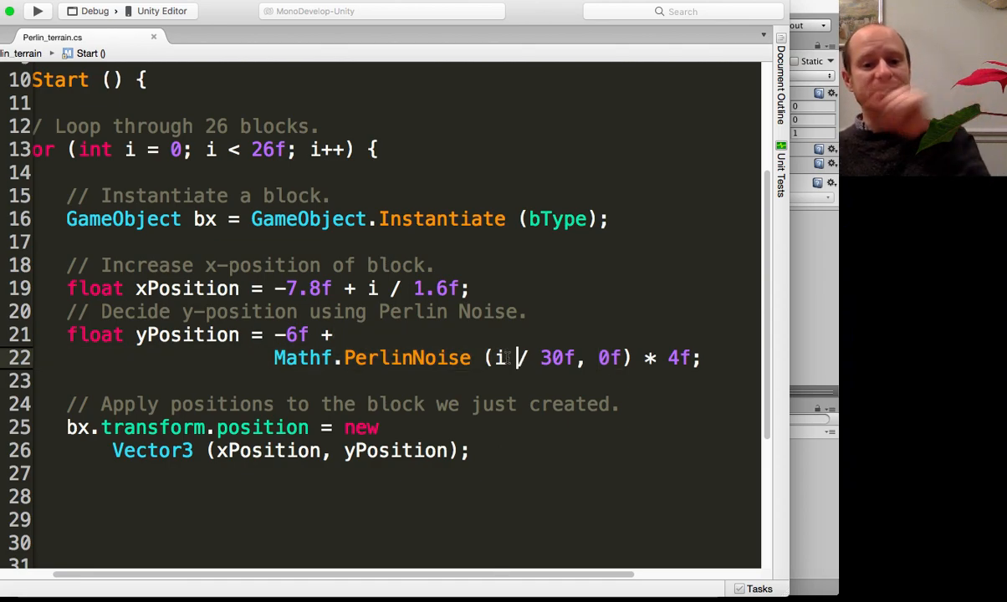
click(287, 149)
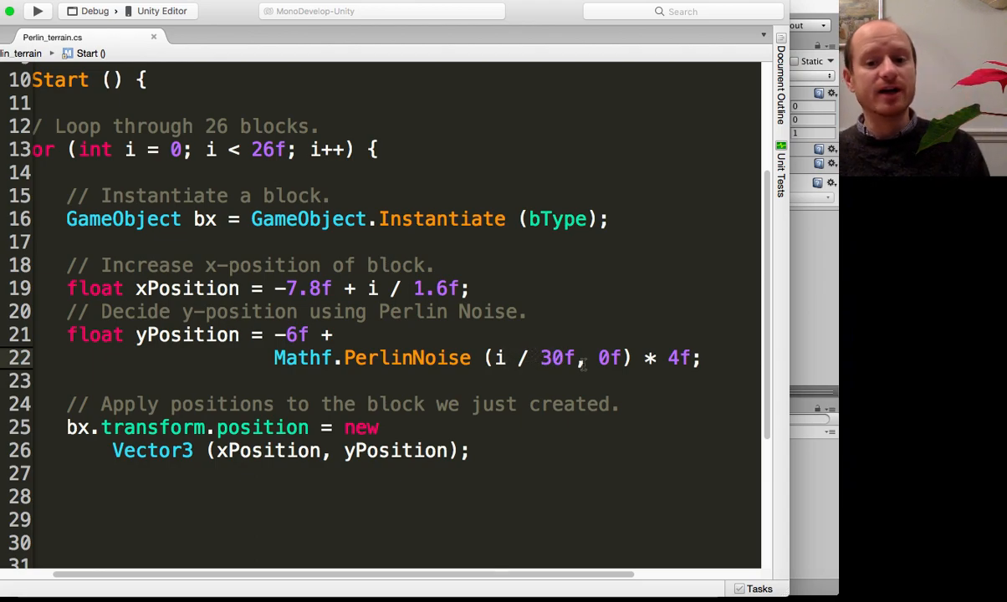
double_click(556, 358)
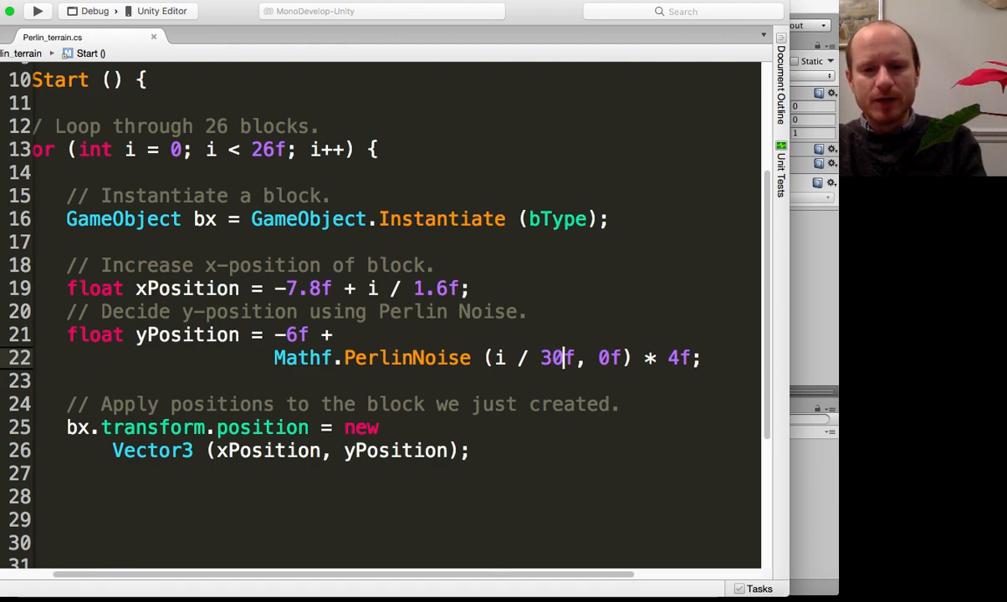
- Change the noise call to i / 42f, then bring Unity back to front
text(7)
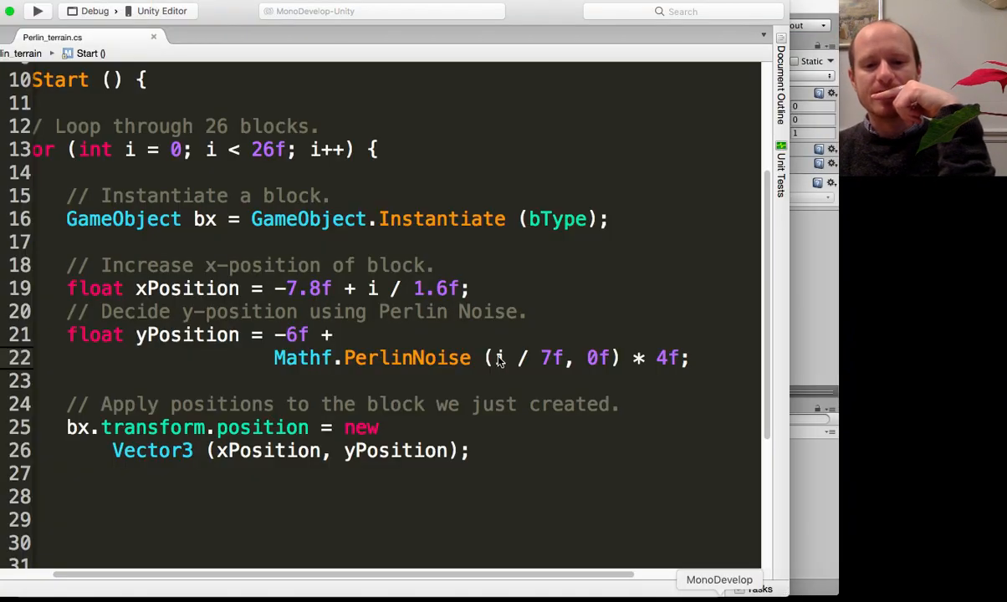
key(Backspace)
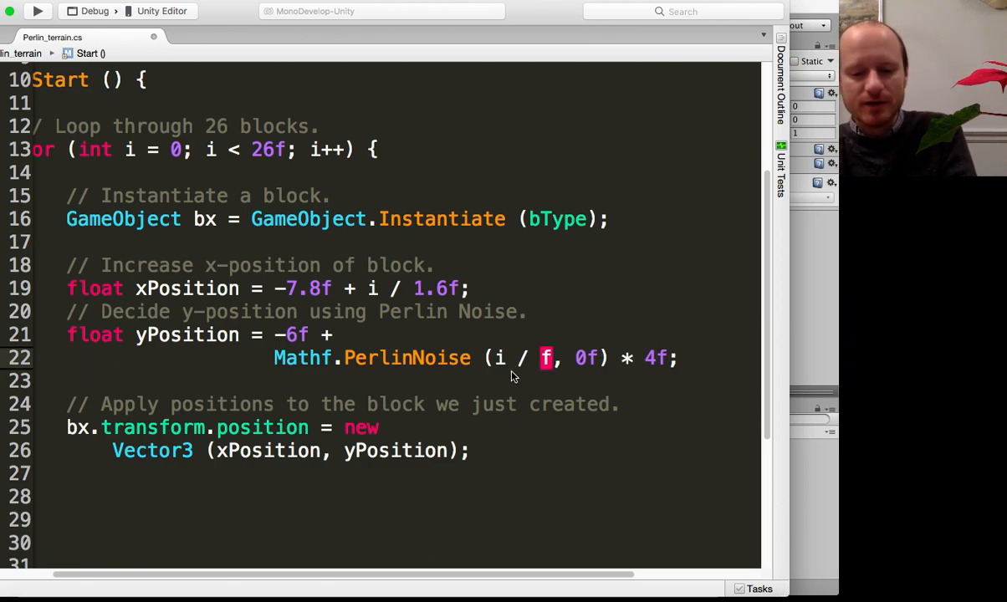
text(42)
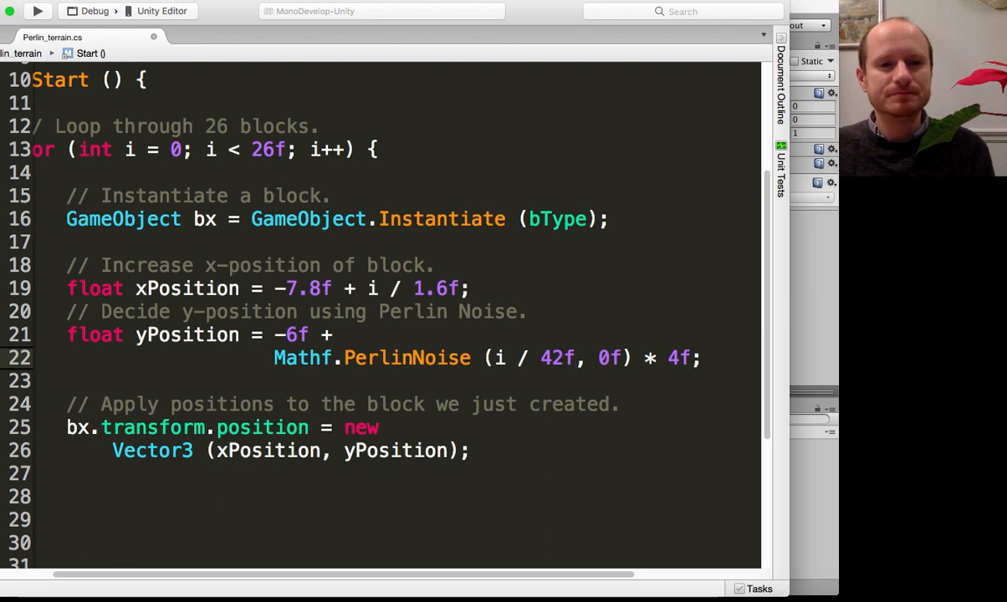
click(113, 11)
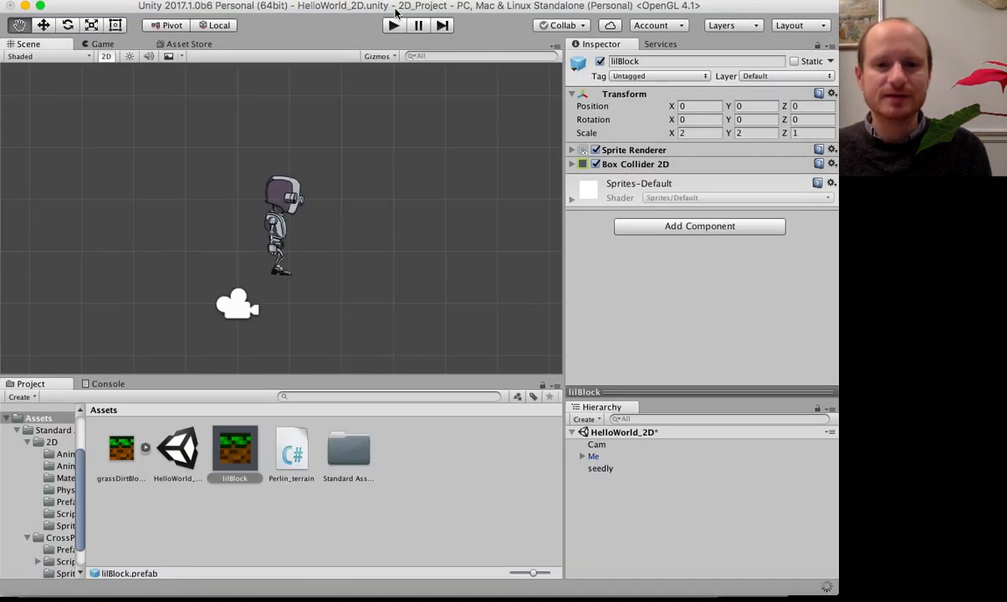
- Play the scene with the 42f divisor to see a broader grass hill, then stop
click(393, 25)
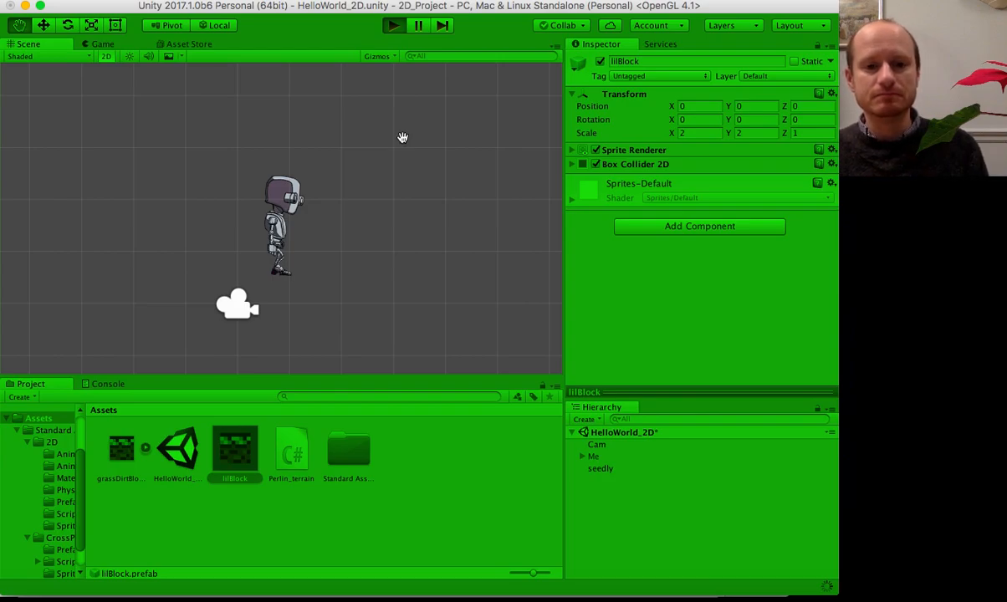
click(393, 25)
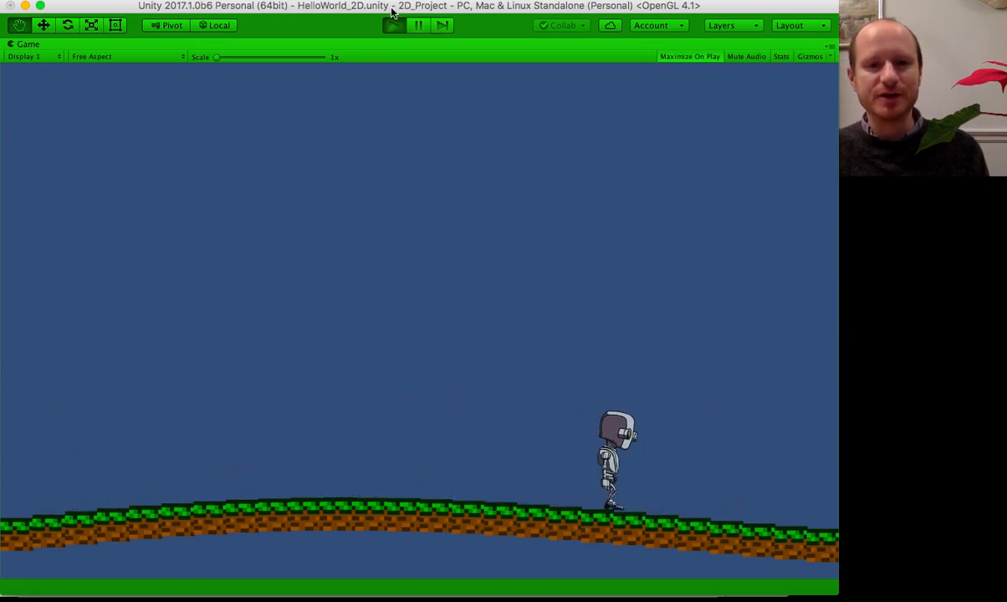
click(393, 25)
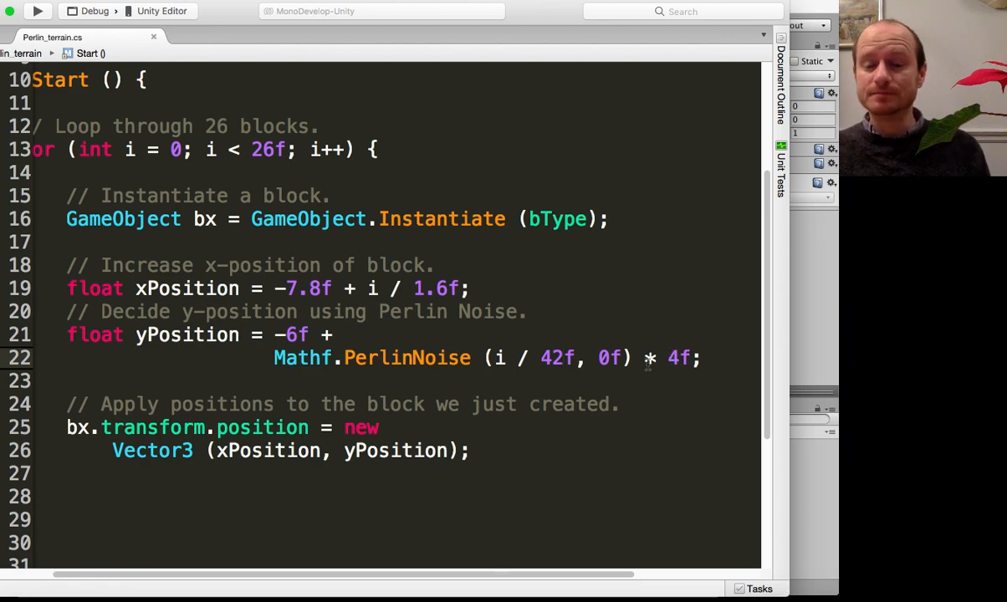
- Highlight the 4f height multiplier on the noise line and scroll through the Start loop
drag(274, 357, 636, 357)
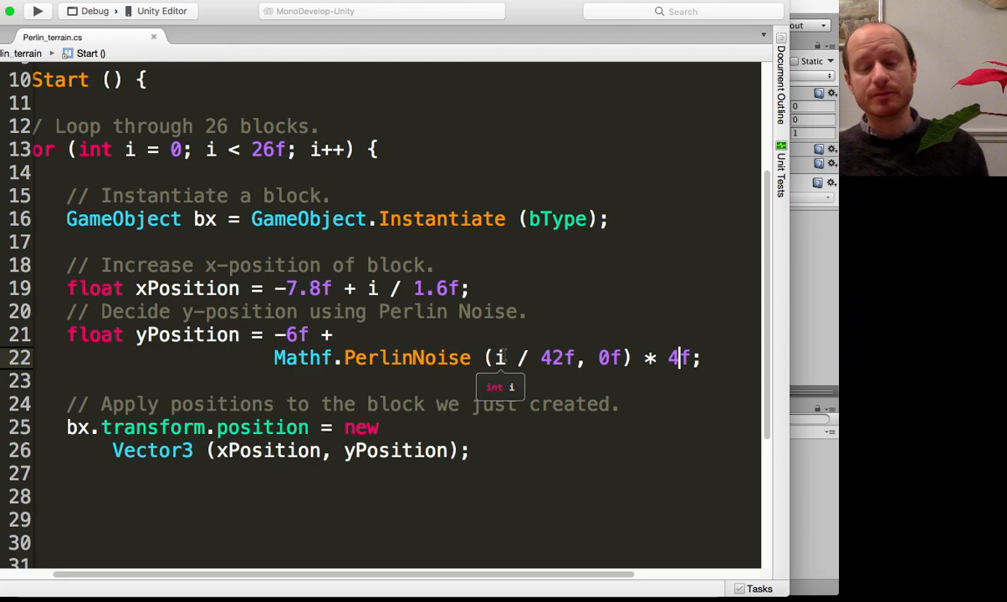
mouse_move(318, 320)
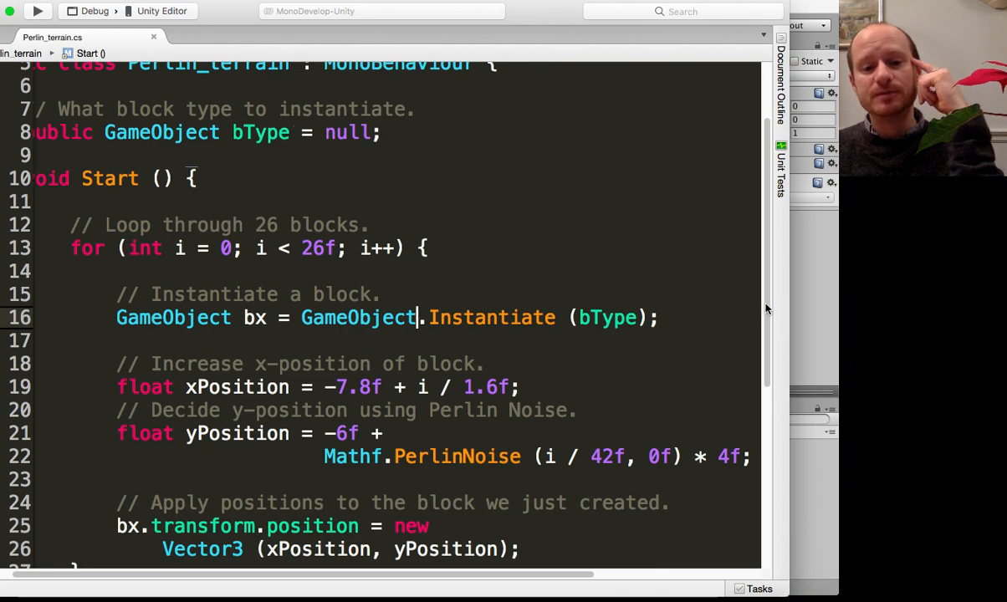
scroll(down, 3)
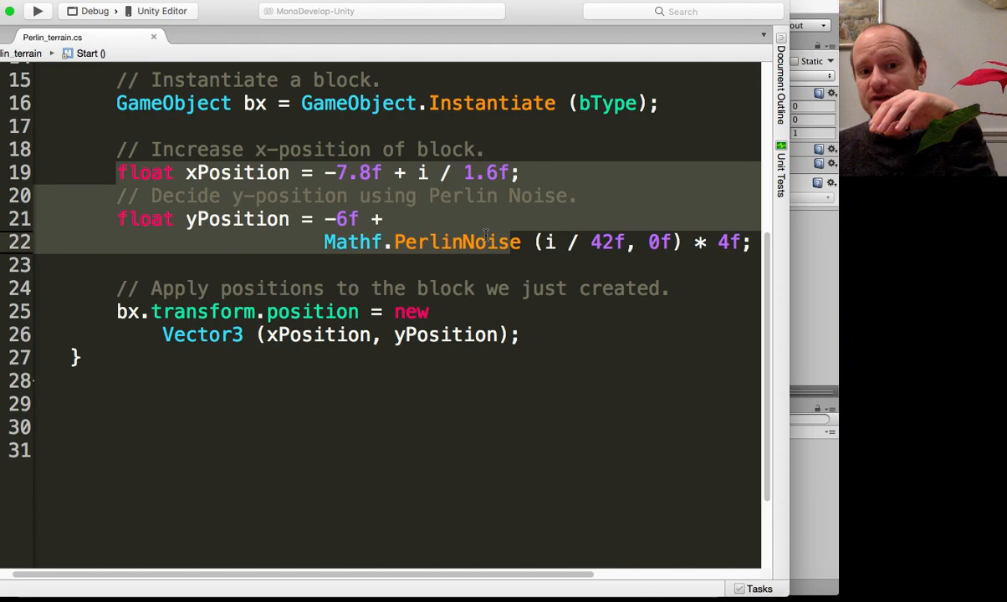
mouse_move(331, 316)
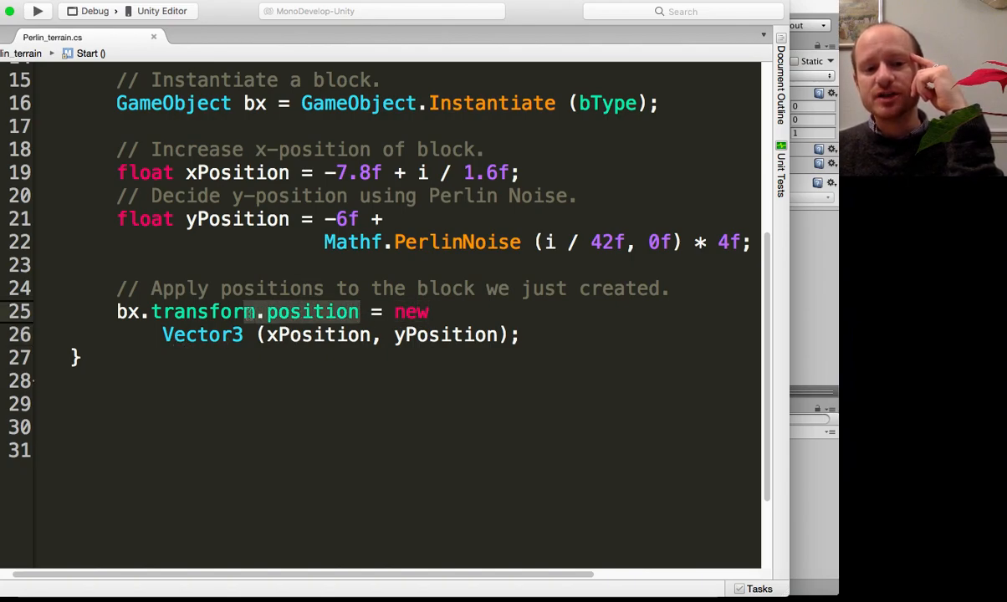
mouse_move(312, 311)
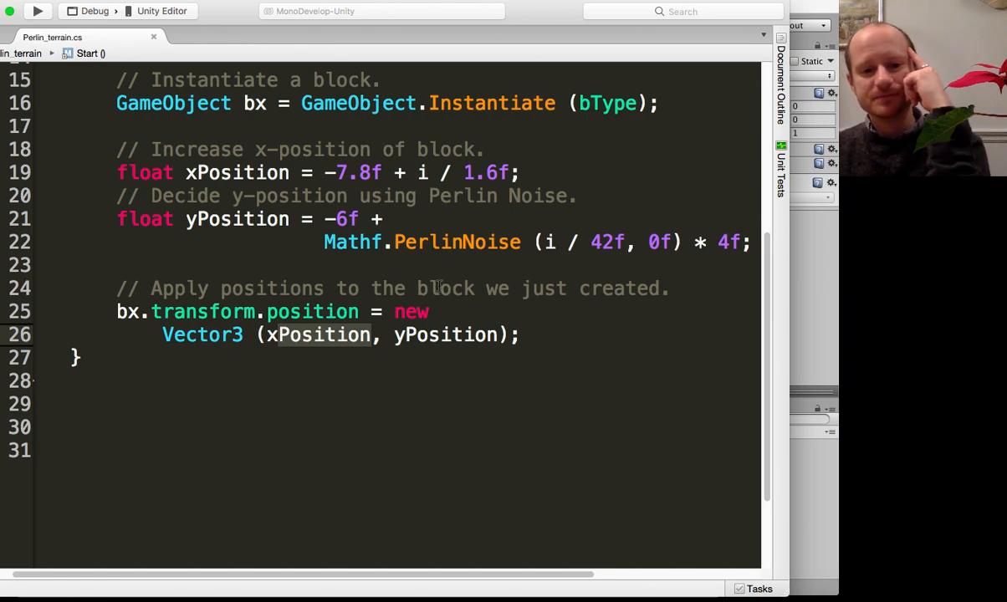
mouse_move(446, 334)
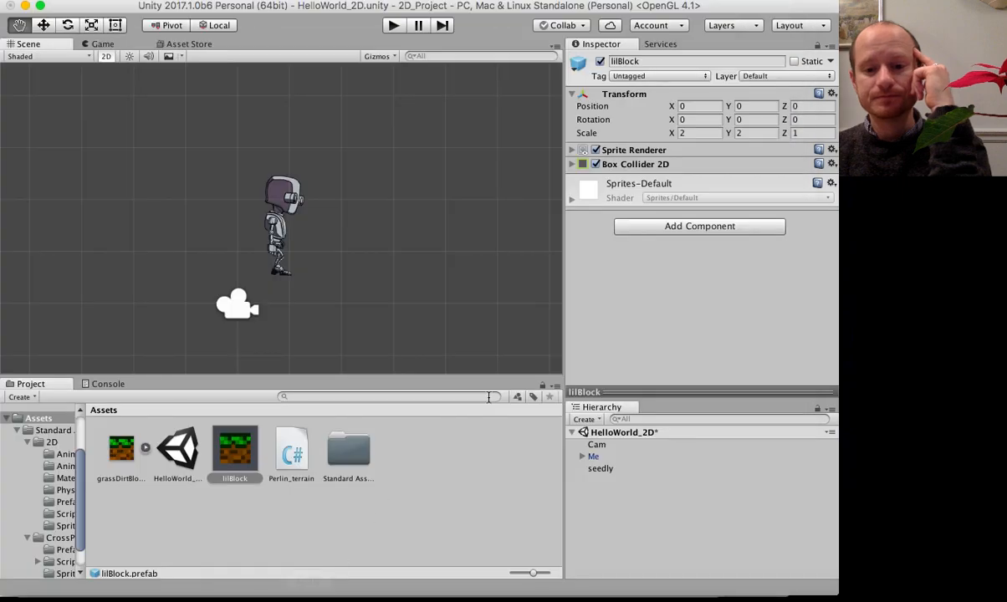
- Reselect seedly and open the GameObject menu to create a new sprite
click(601, 468)
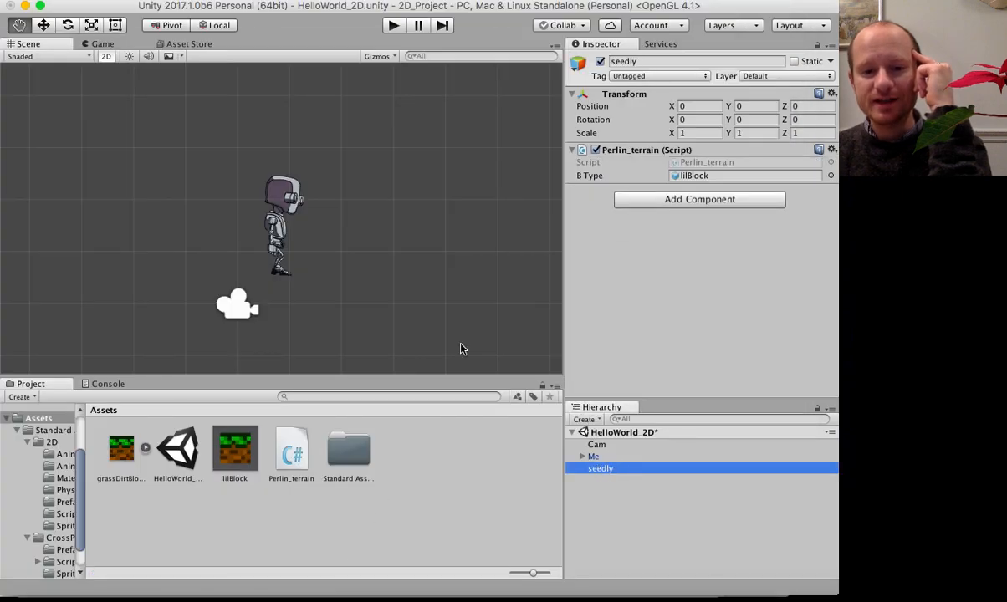
mouse_move(690, 162)
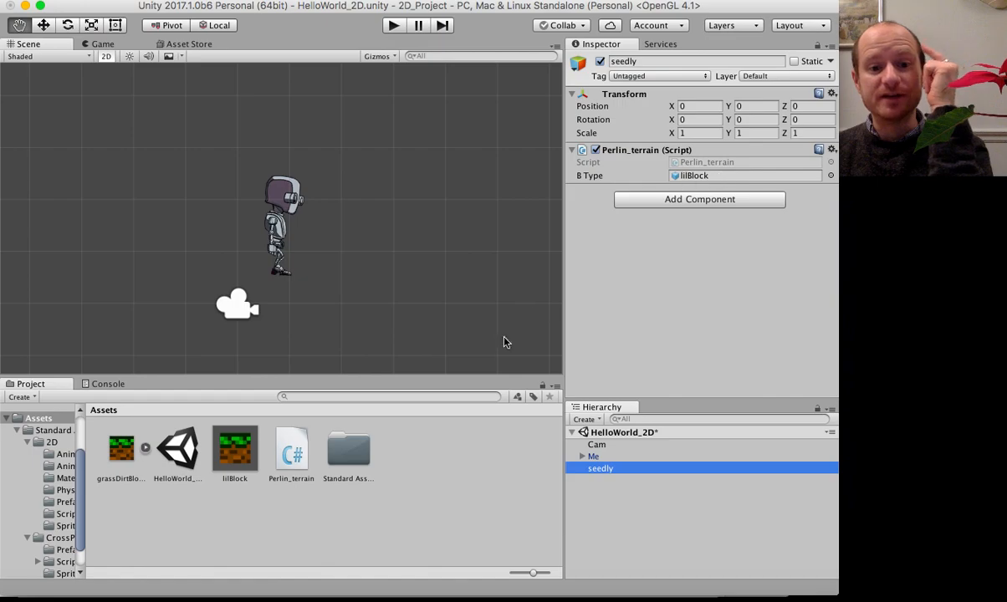
mouse_move(336, 208)
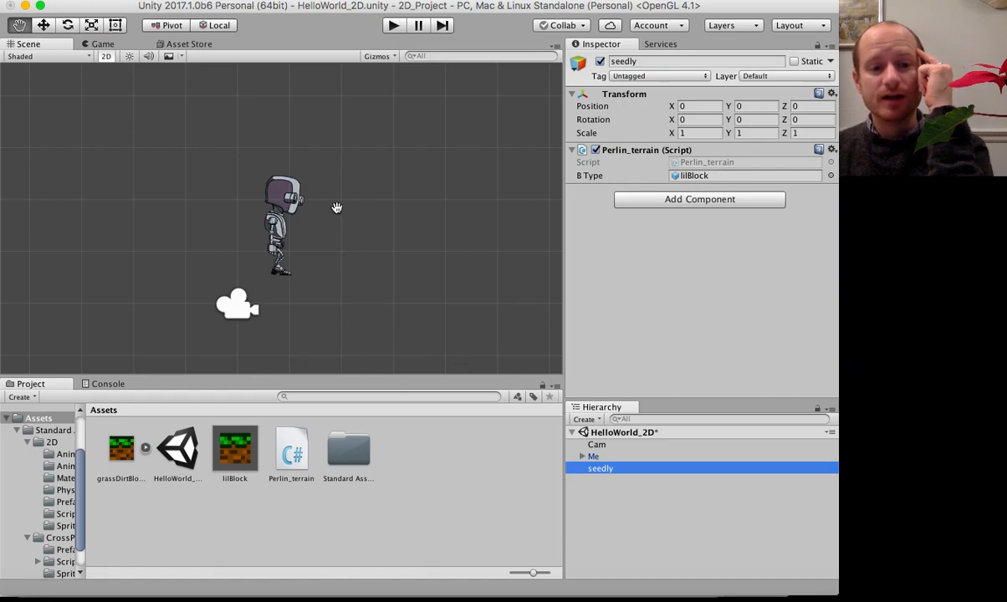
mouse_move(171, 4)
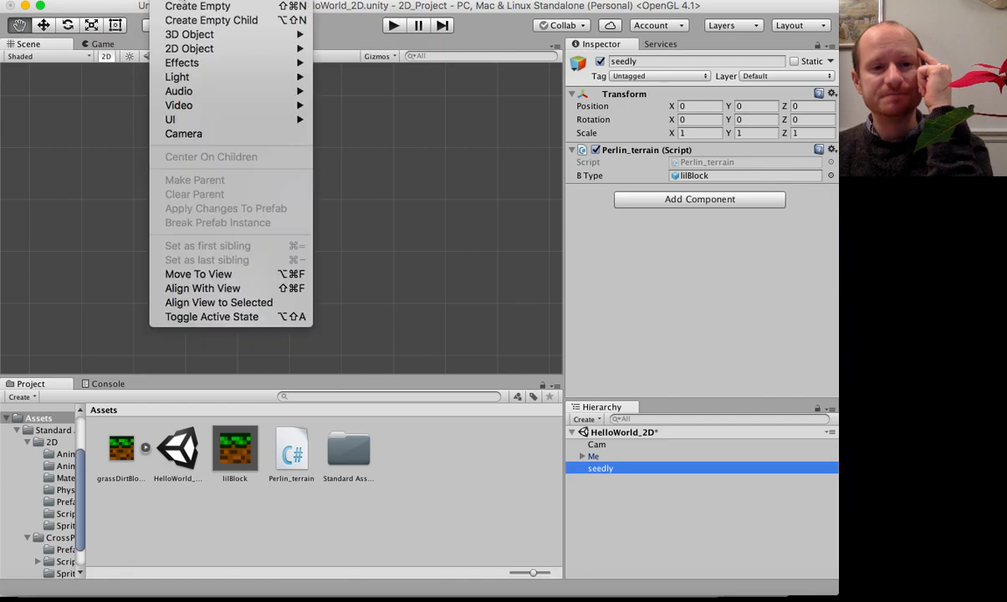
mouse_move(189, 48)
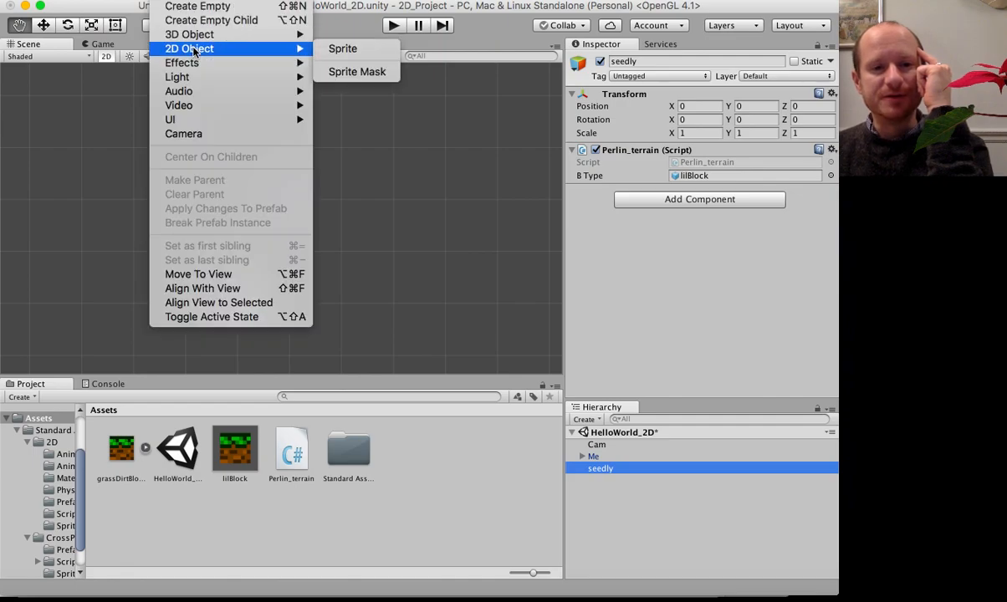
mouse_move(342, 48)
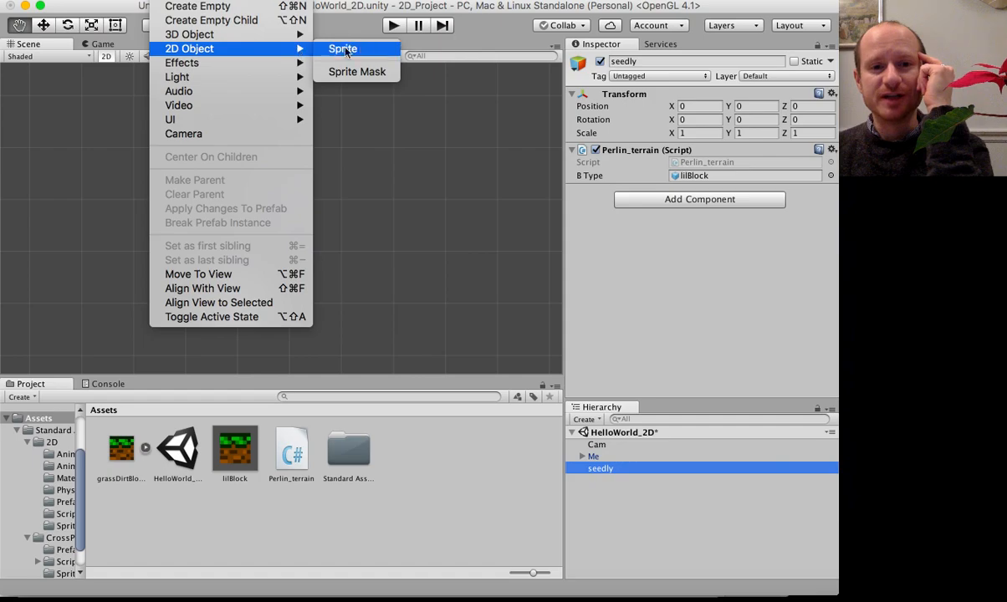
click(343, 48)
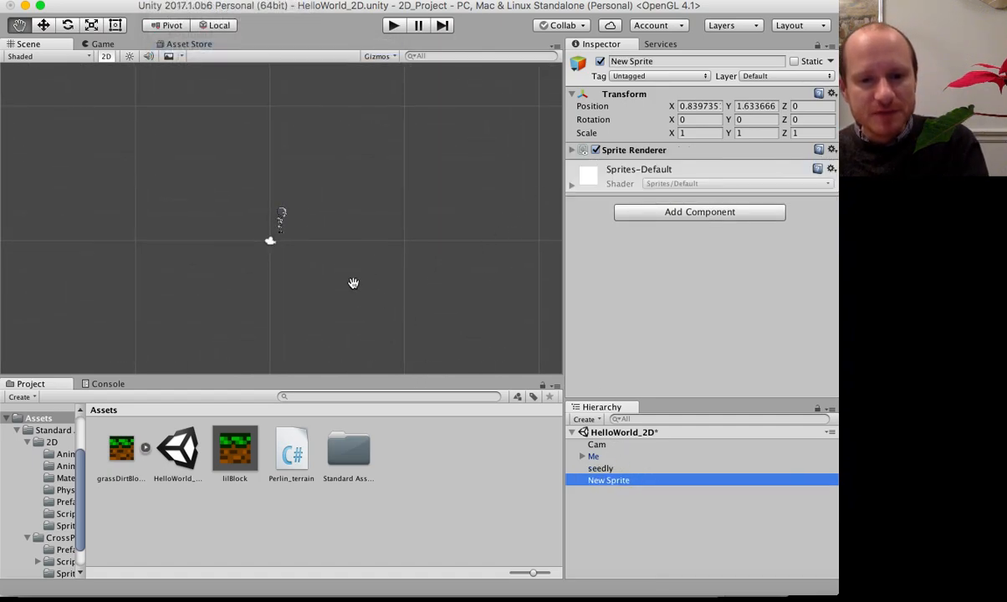
- Name the new sprite 'drope', expand its Sprite Renderer, and view grassDirtBlock's import settings
double_click(694, 60)
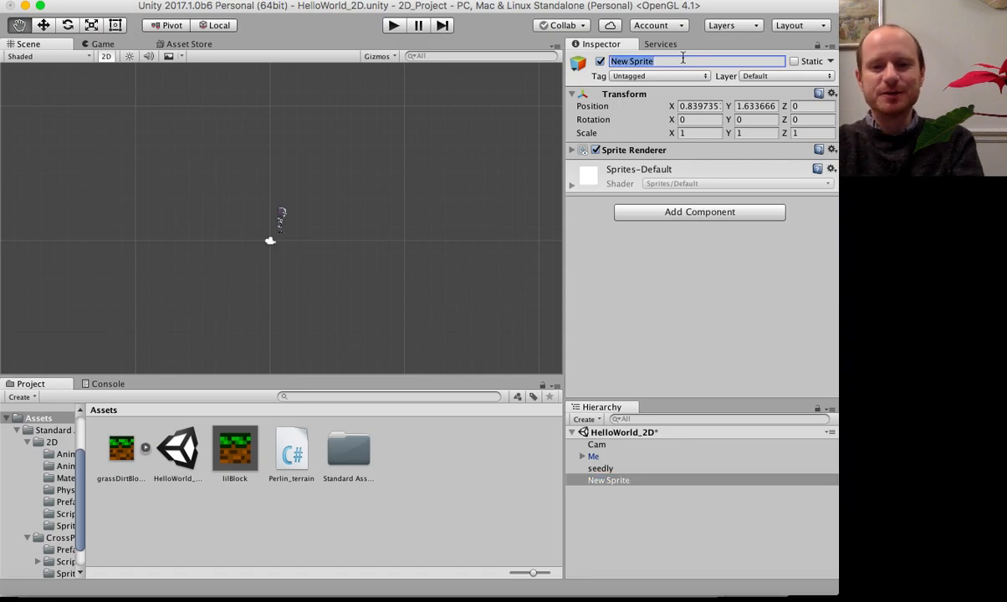
text(drope)
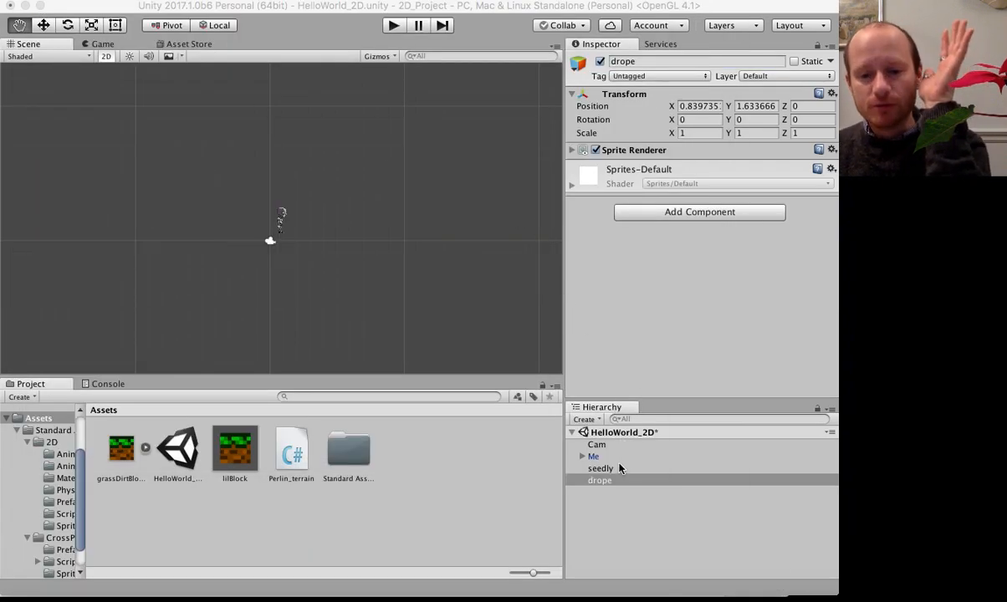
click(600, 480)
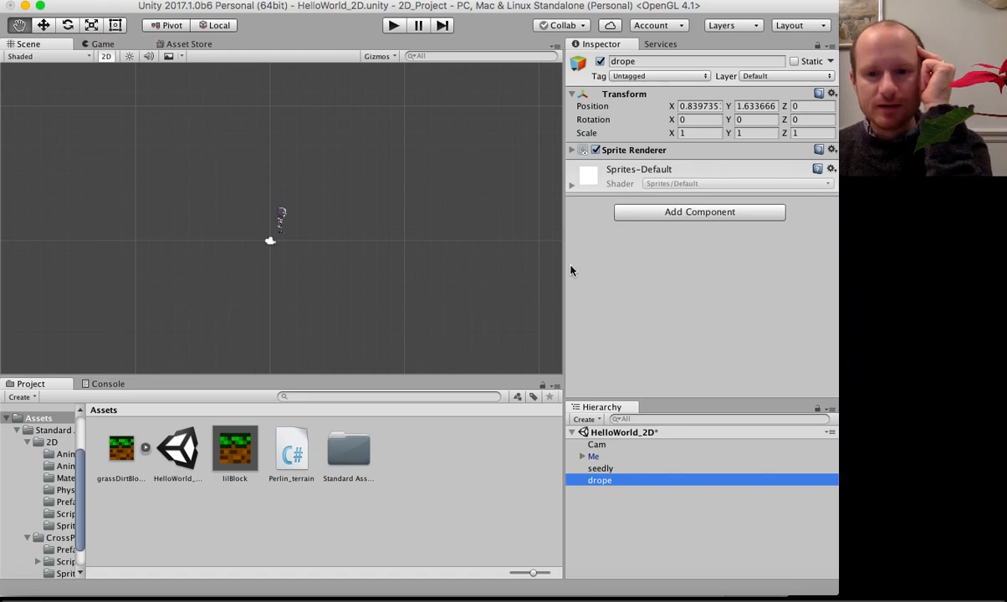
click(572, 149)
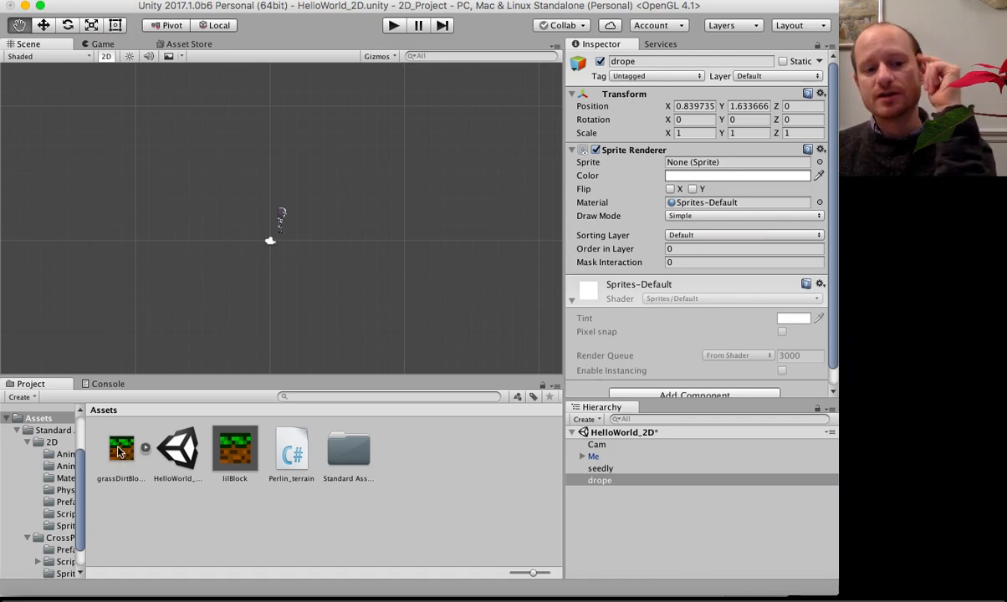
click(120, 449)
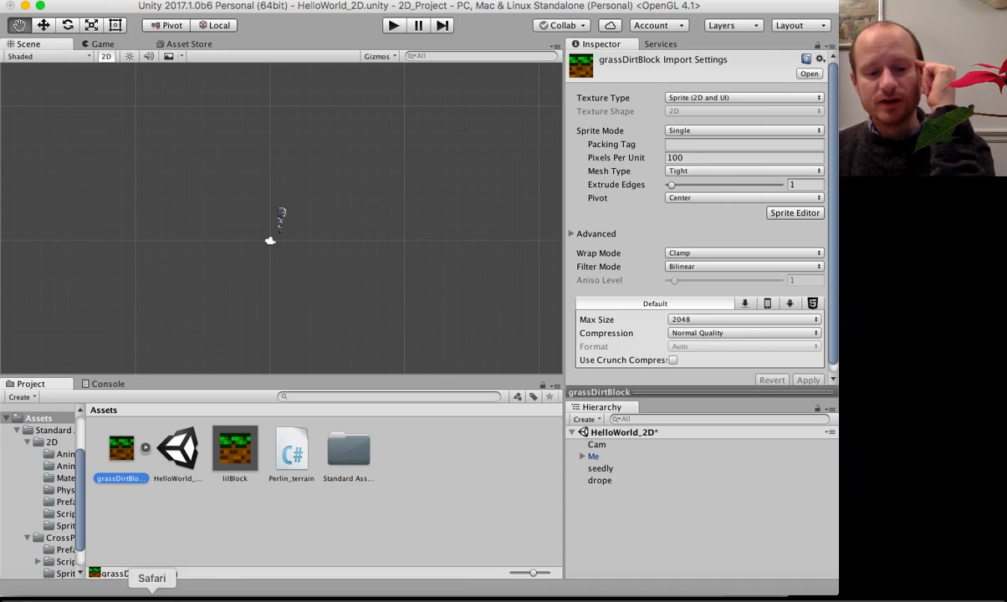
click(152, 578)
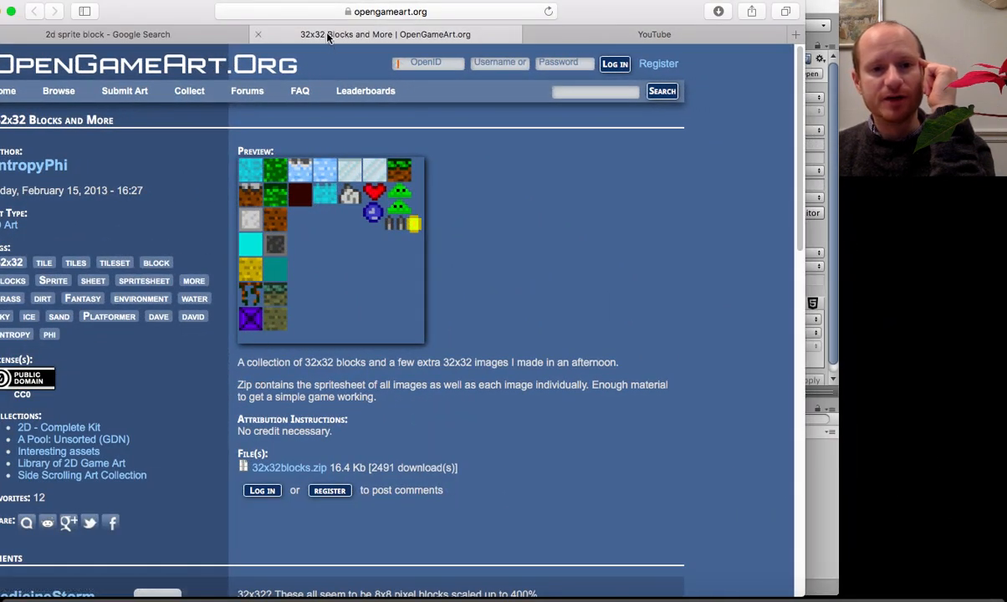
click(107, 34)
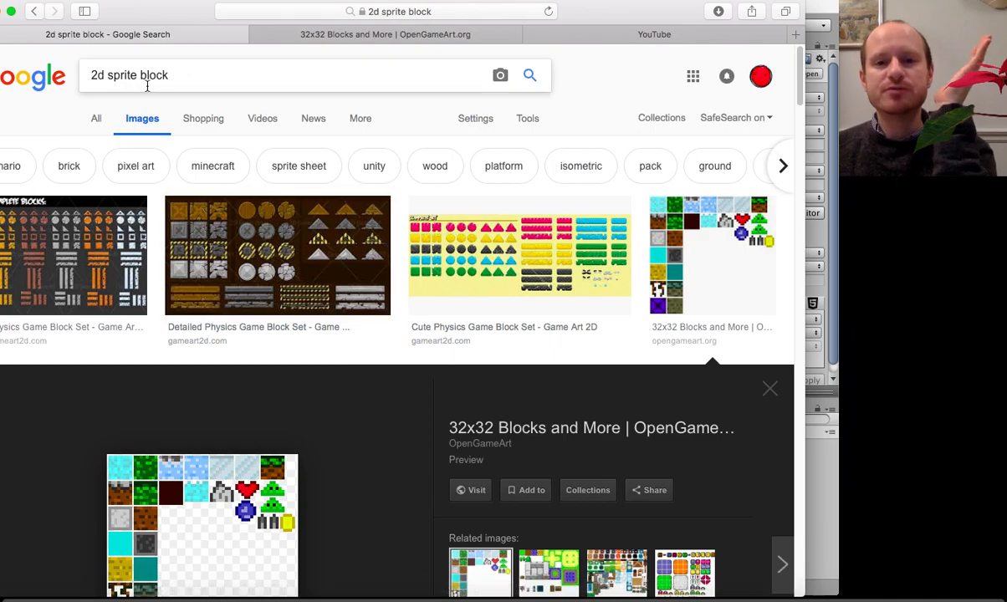
scroll(down, 3)
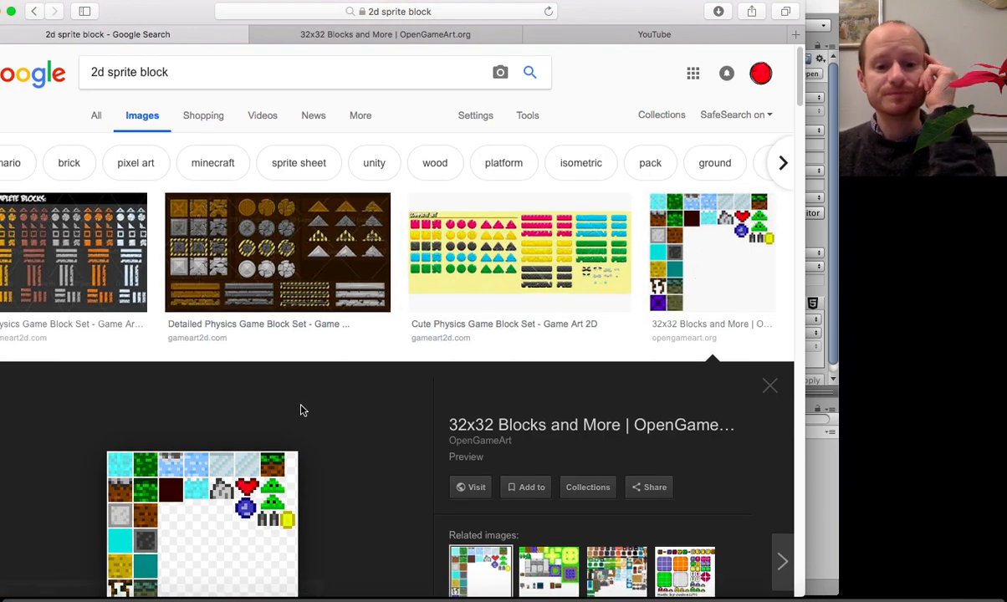
scroll(down, 3)
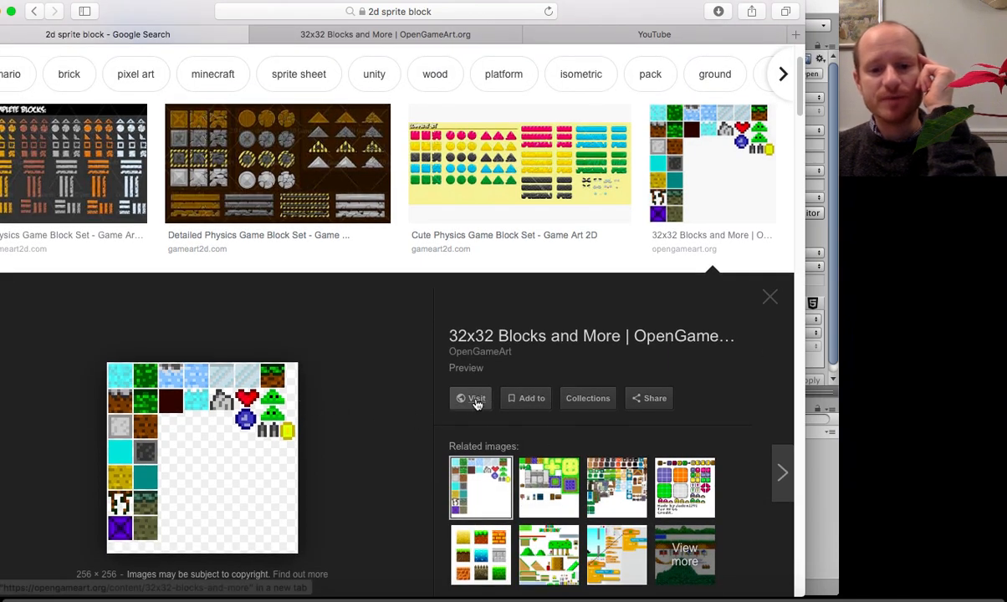
click(471, 398)
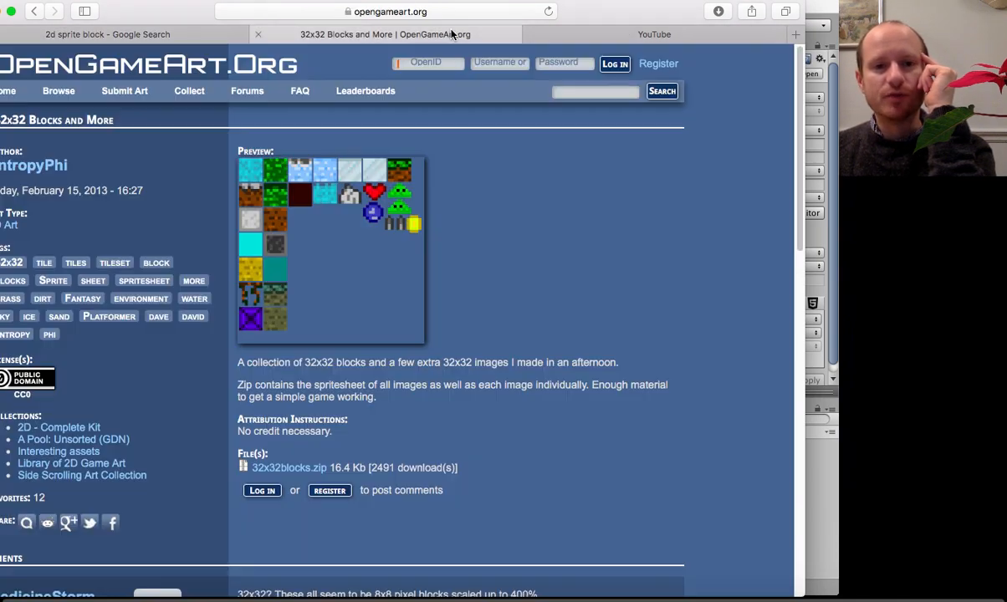
mouse_move(184, 115)
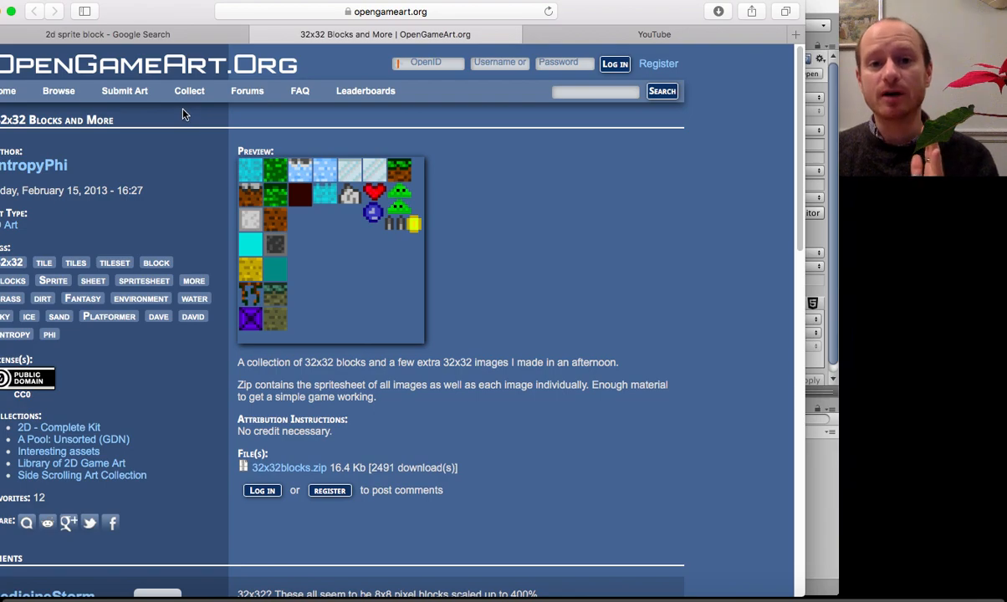
mouse_move(466, 193)
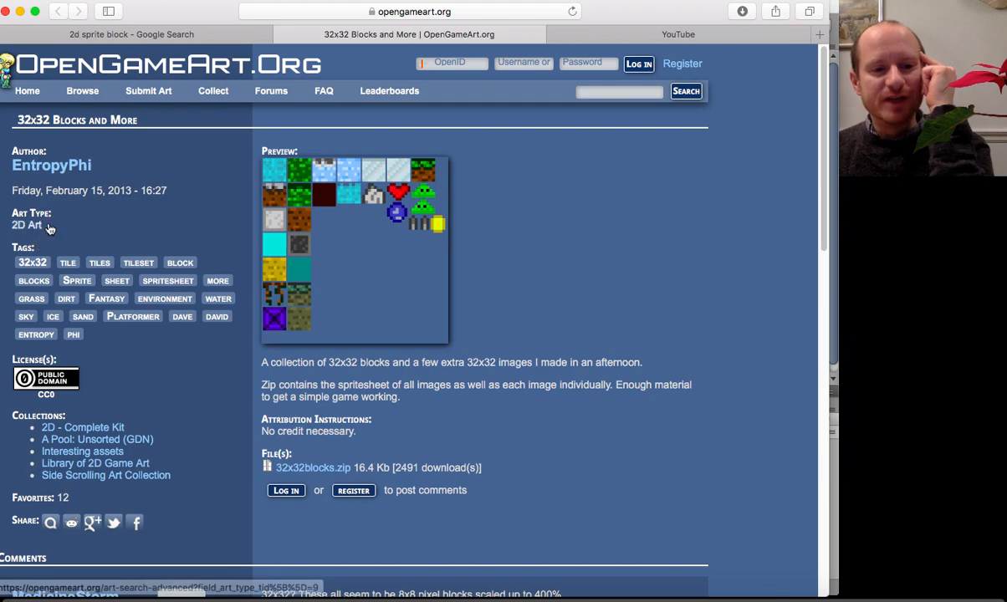
mouse_move(35, 135)
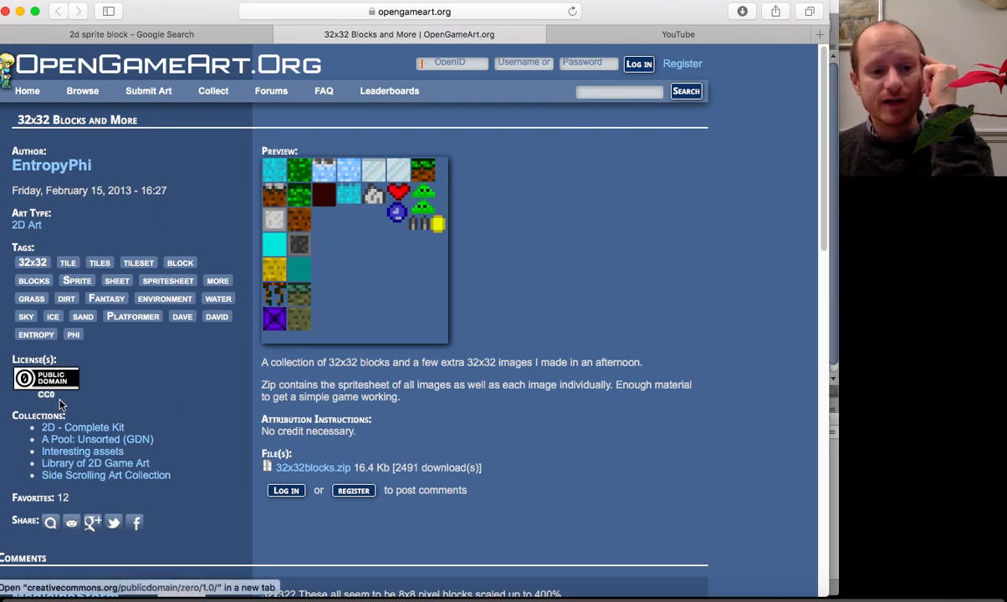
mouse_move(353, 254)
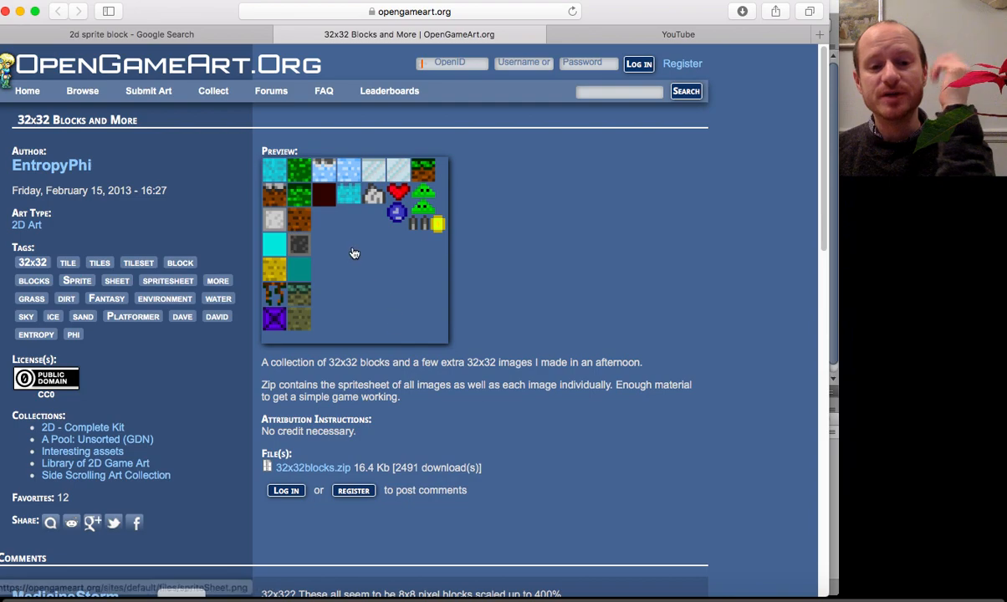
mouse_move(402, 298)
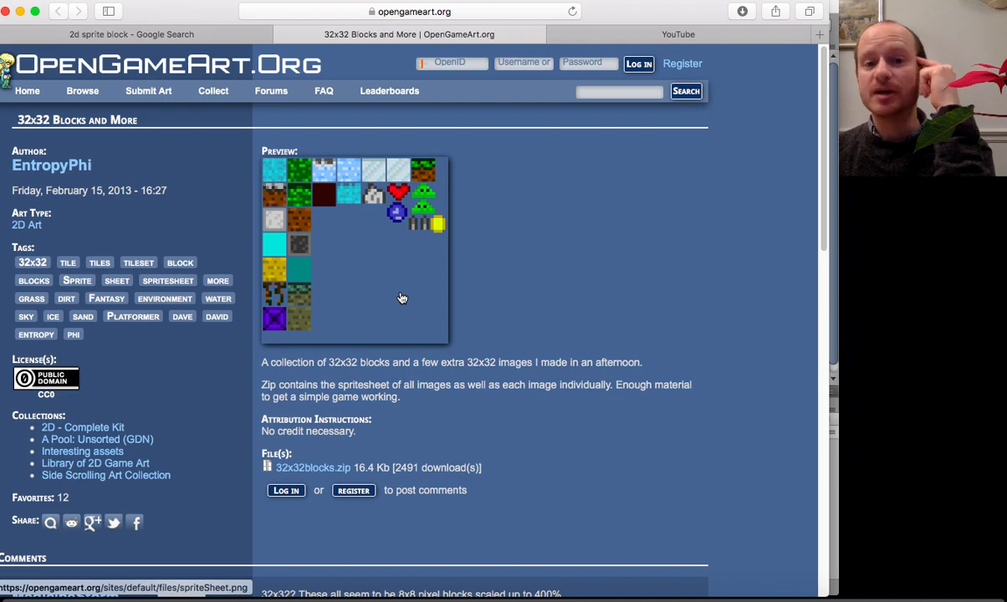
mouse_move(551, 349)
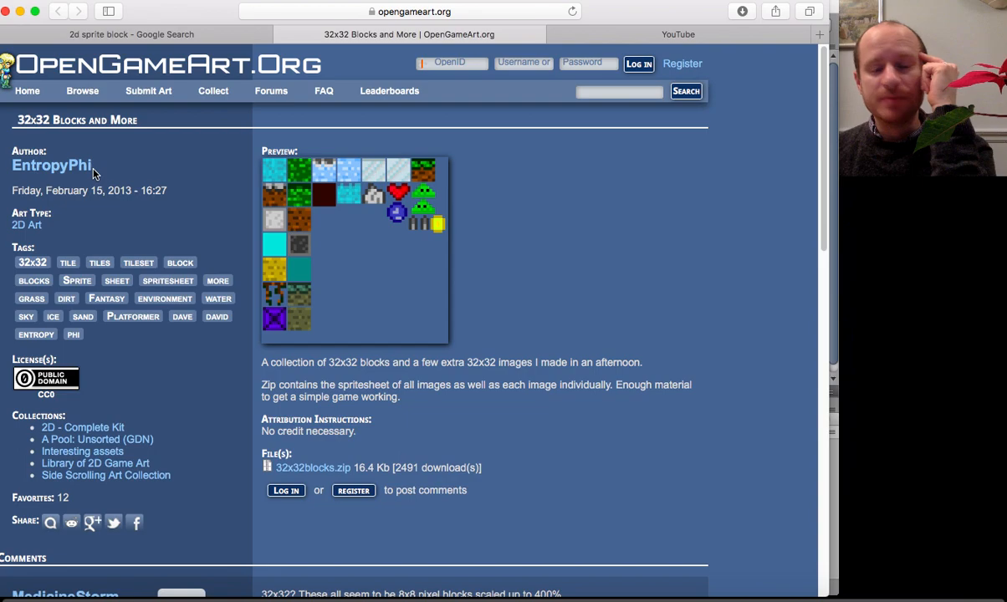
mouse_move(333, 242)
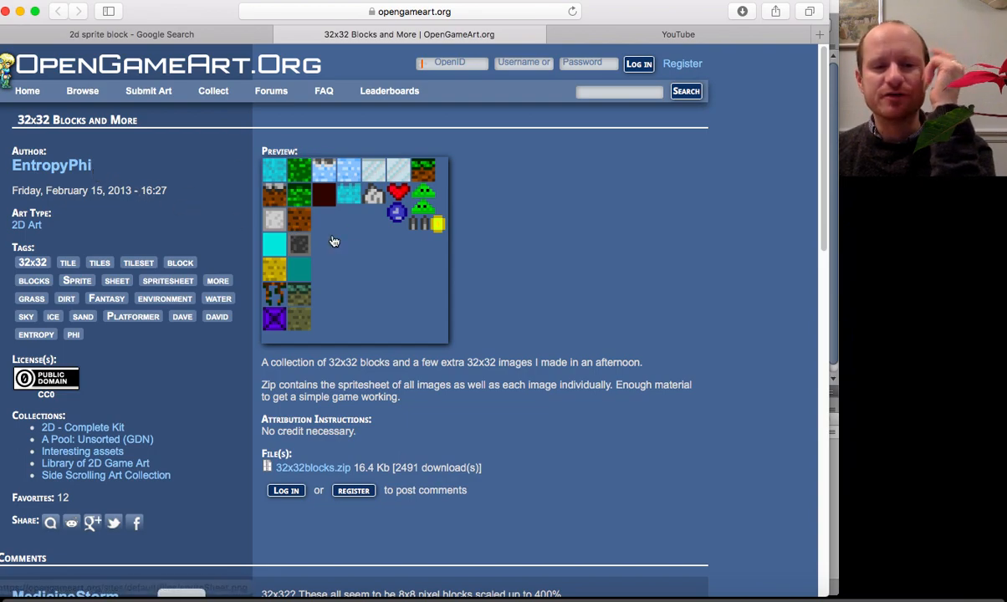
mouse_move(425, 190)
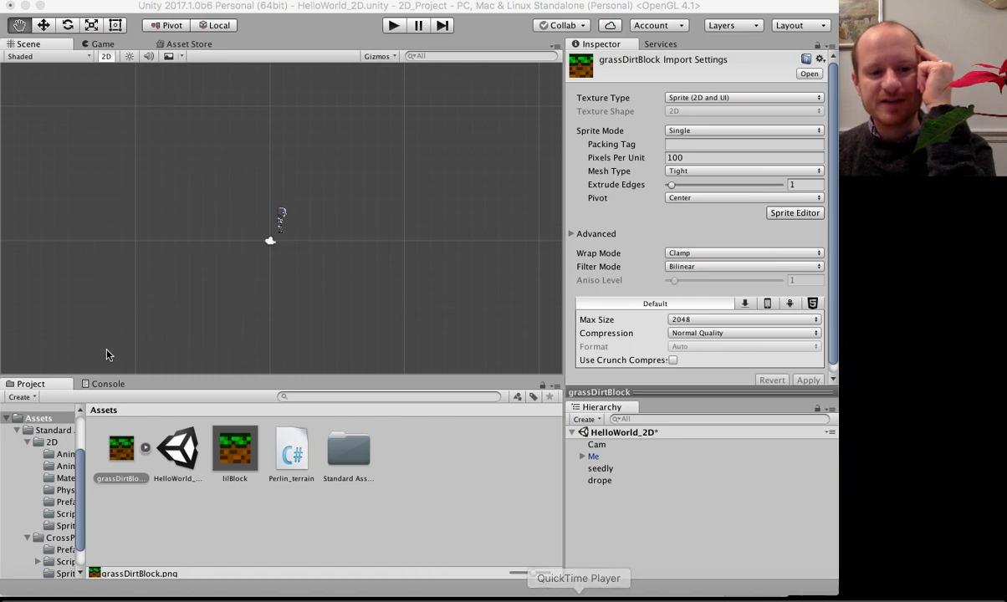
- Review the grassDirtBlock sprite settings, then reselect the drope object
click(120, 450)
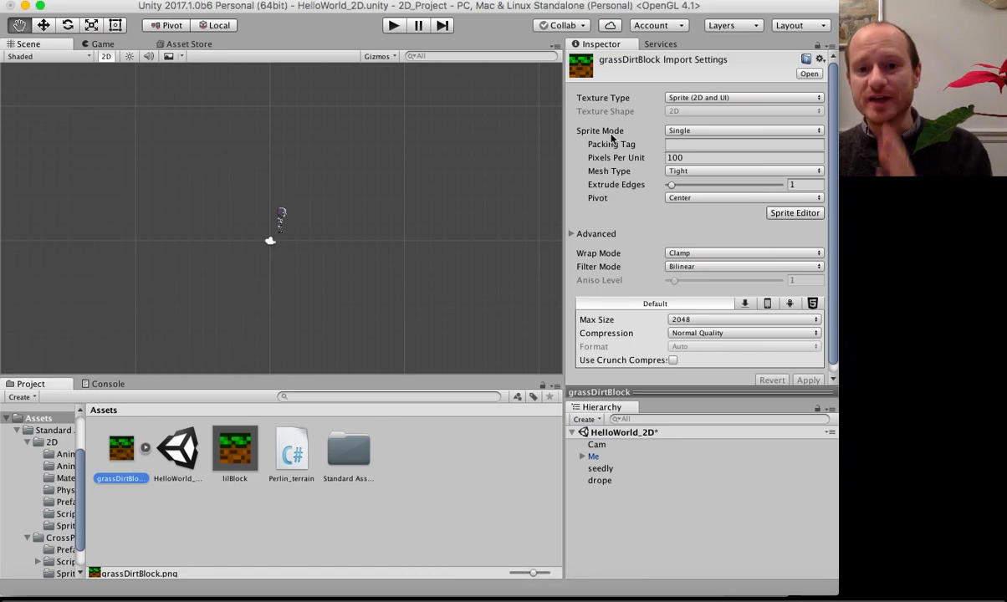
mouse_move(130, 456)
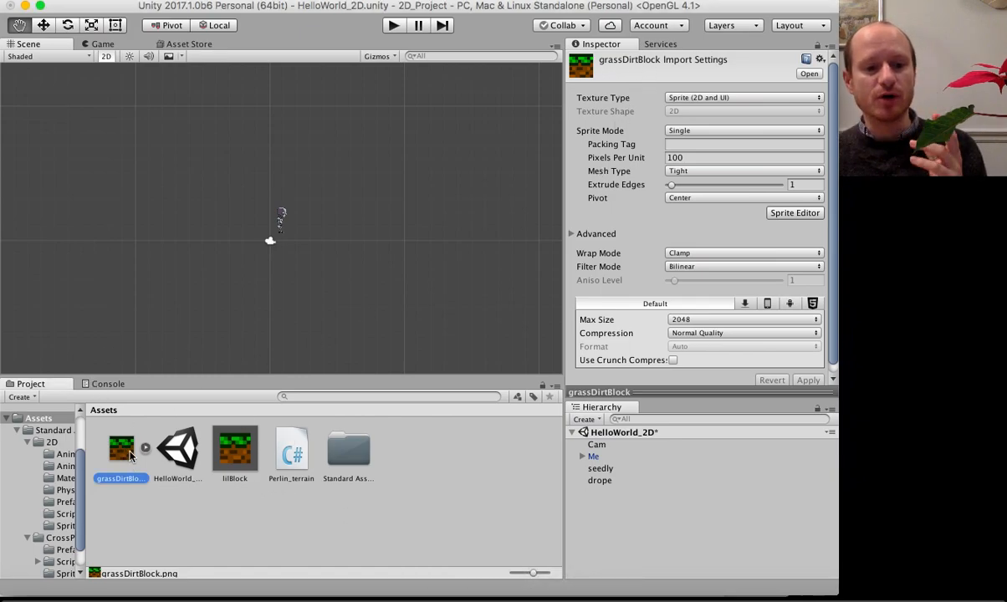
mouse_move(328, 488)
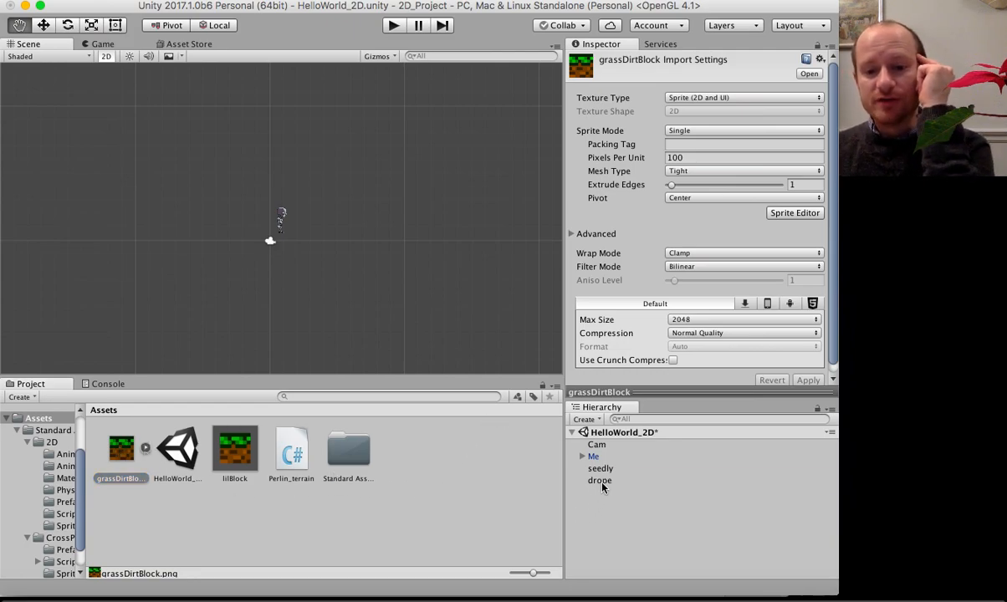
click(600, 481)
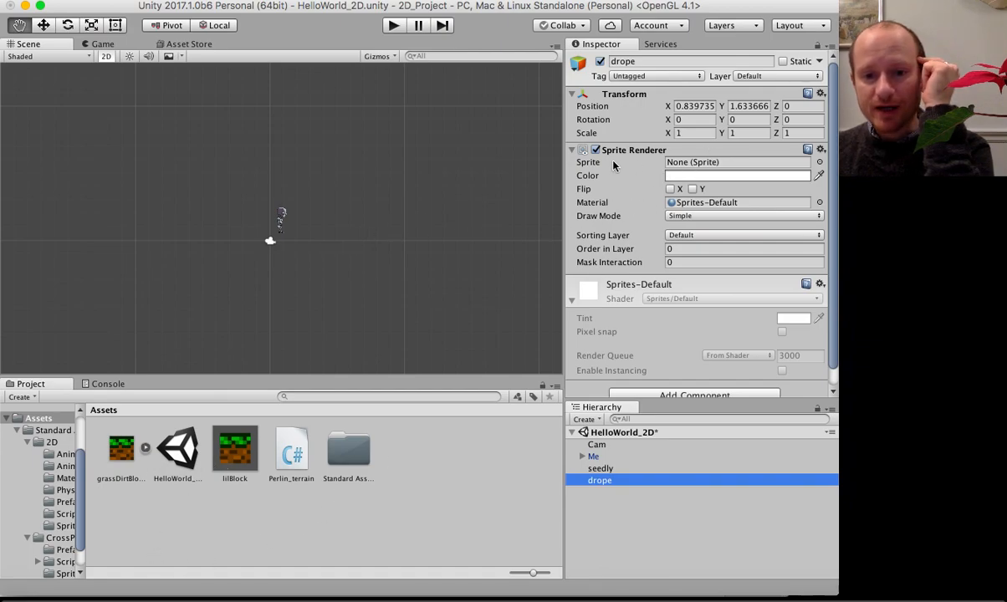
mouse_move(167, 504)
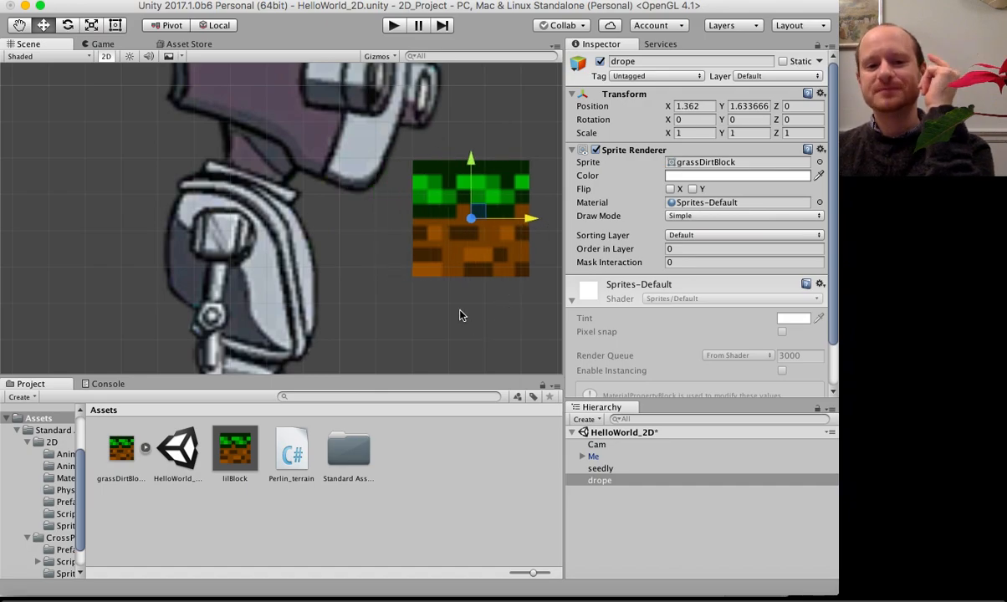
mouse_move(467, 320)
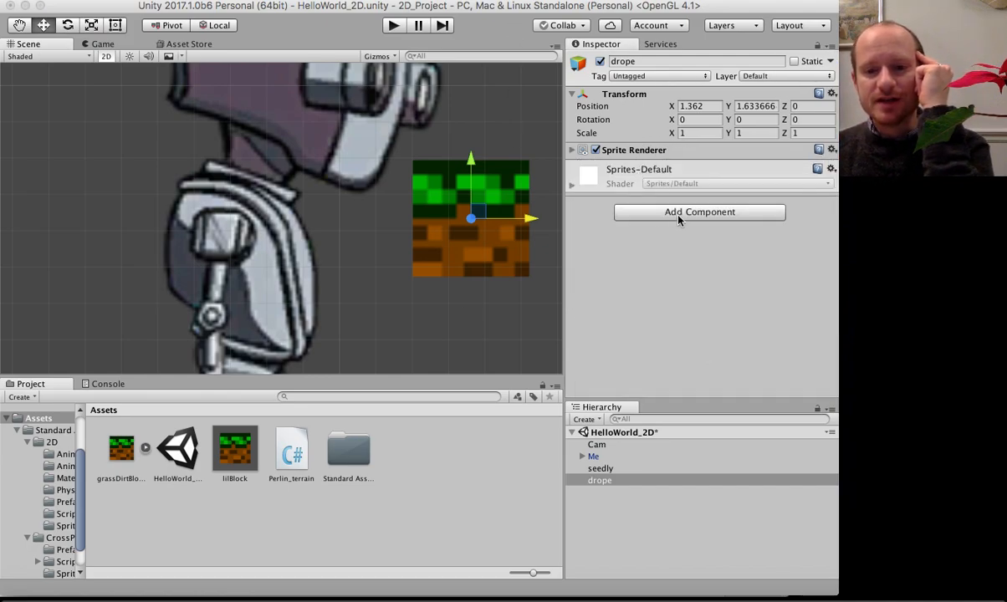
- Add a Box Collider 2D to drope and set its Transform scale to 2
click(700, 211)
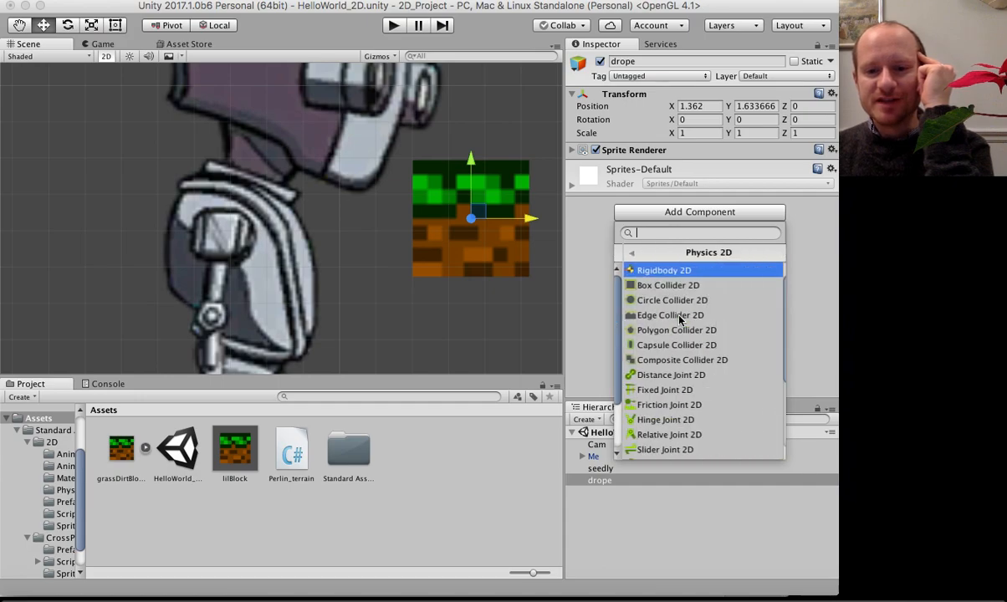
click(667, 285)
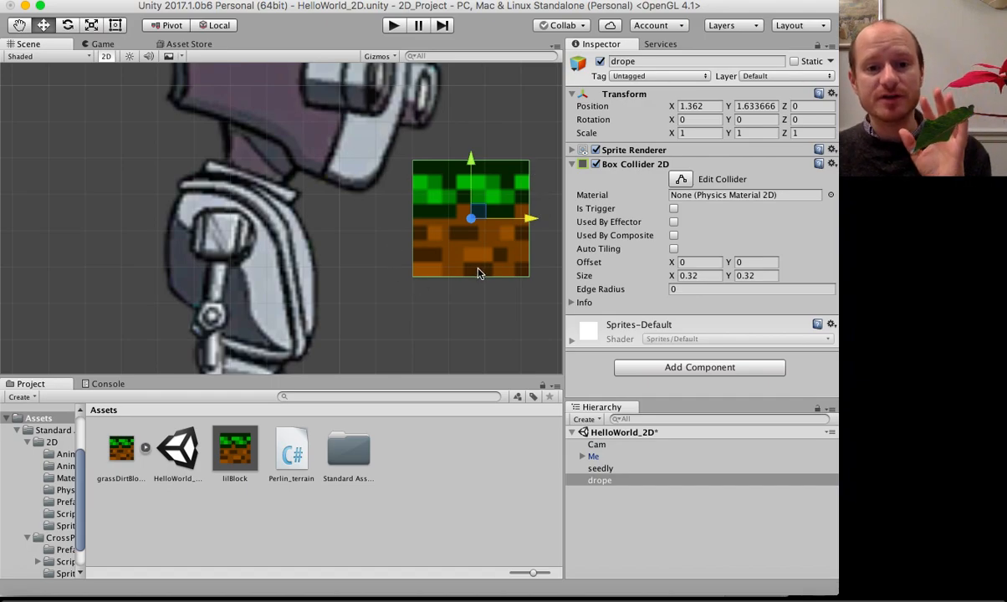
mouse_move(526, 188)
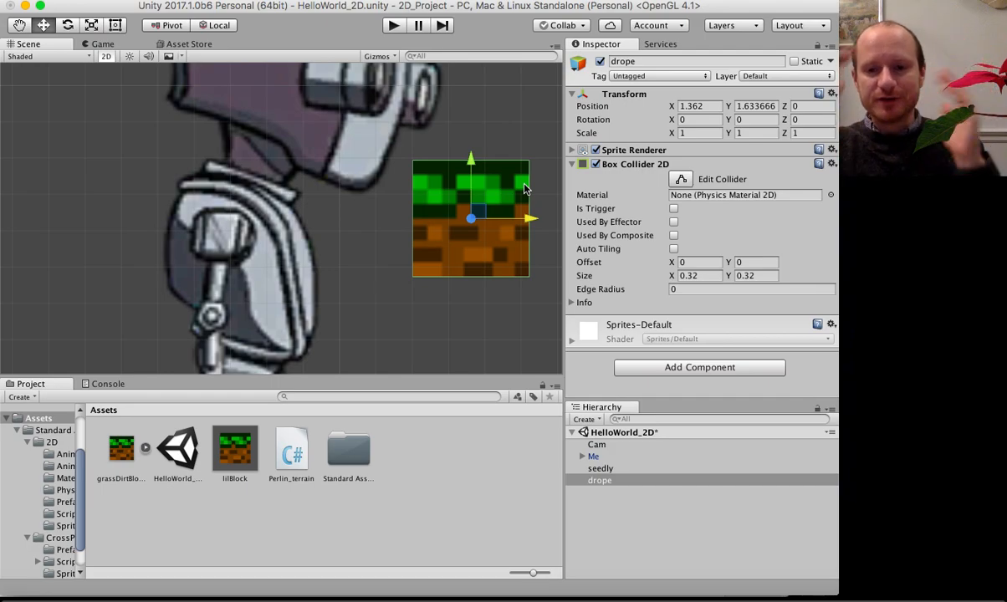
click(699, 133)
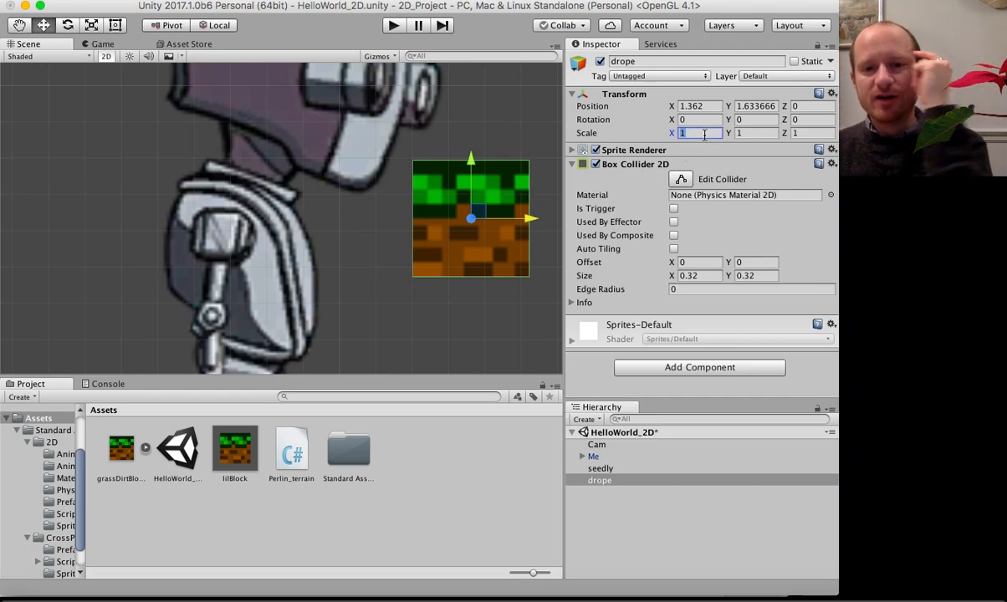
text(2)
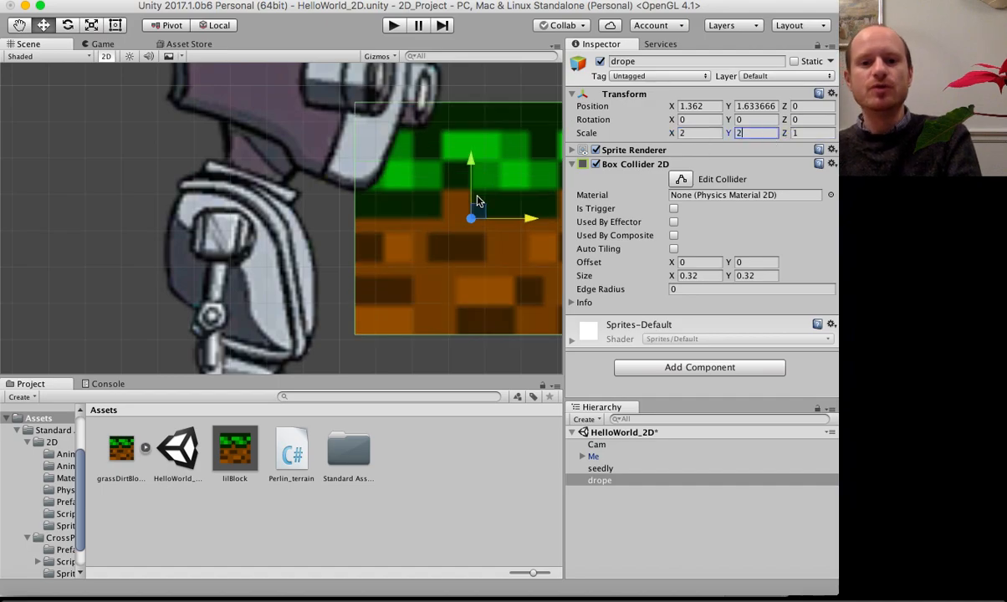
mouse_move(435, 199)
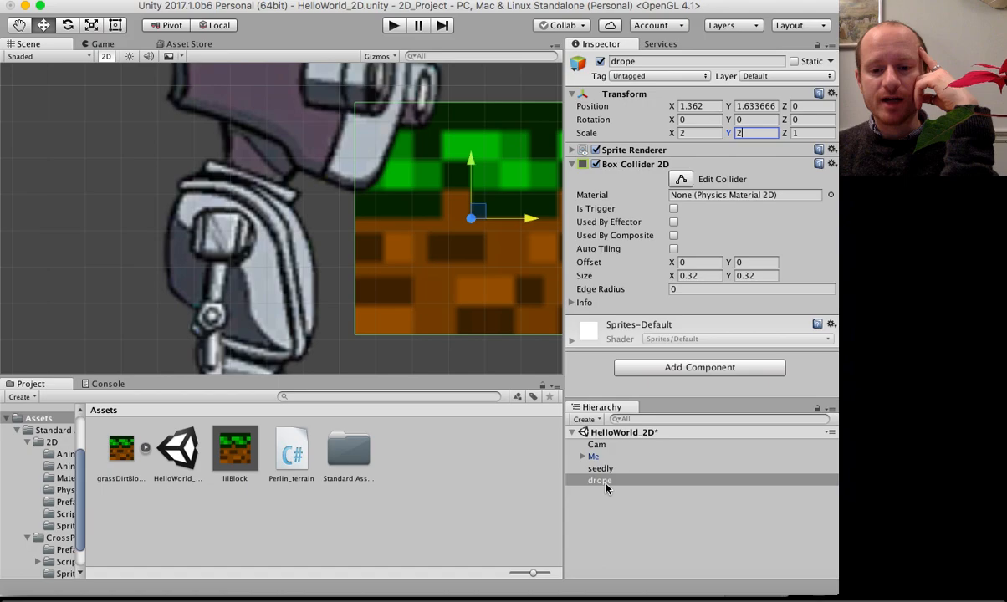
- Make drope a prefab, delete its scene instance, and select the prefab
click(599, 480)
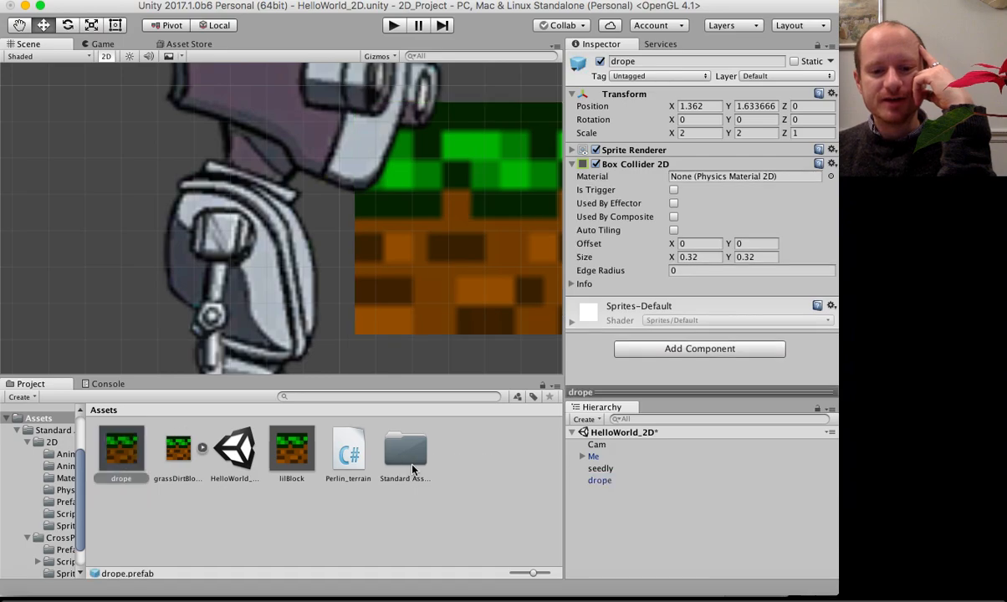
mouse_move(178, 515)
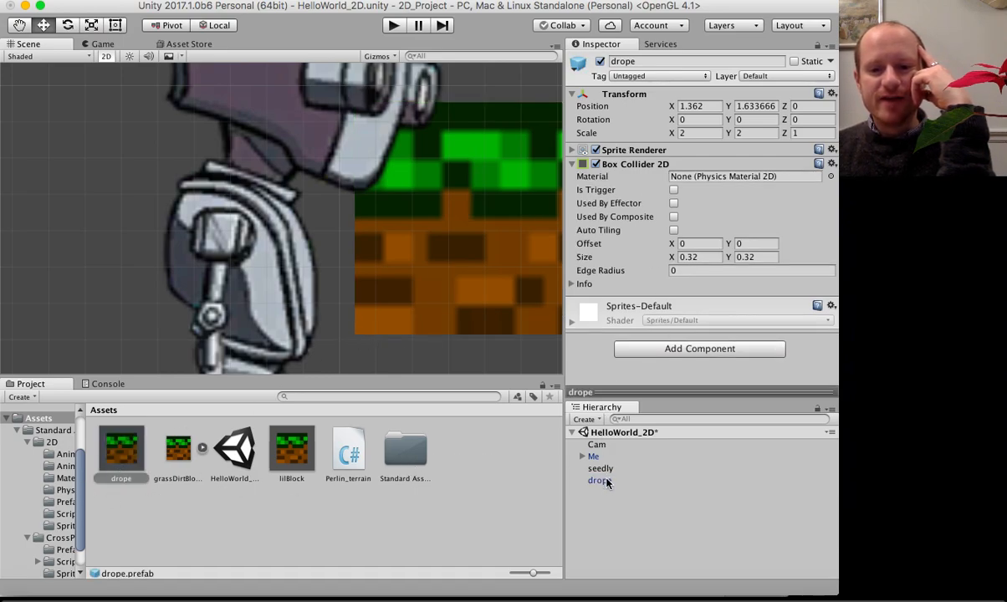
click(599, 480)
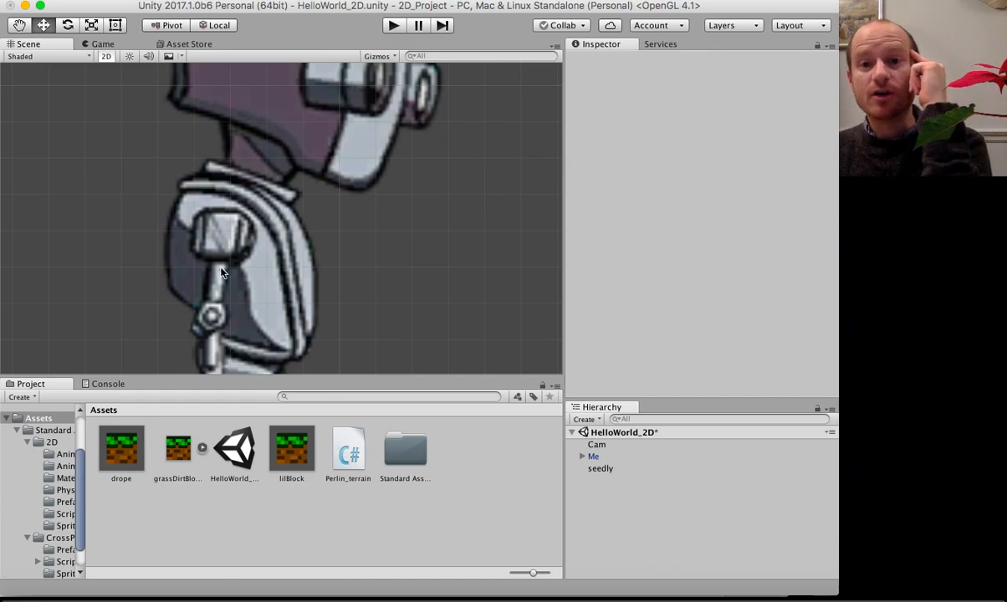
click(121, 449)
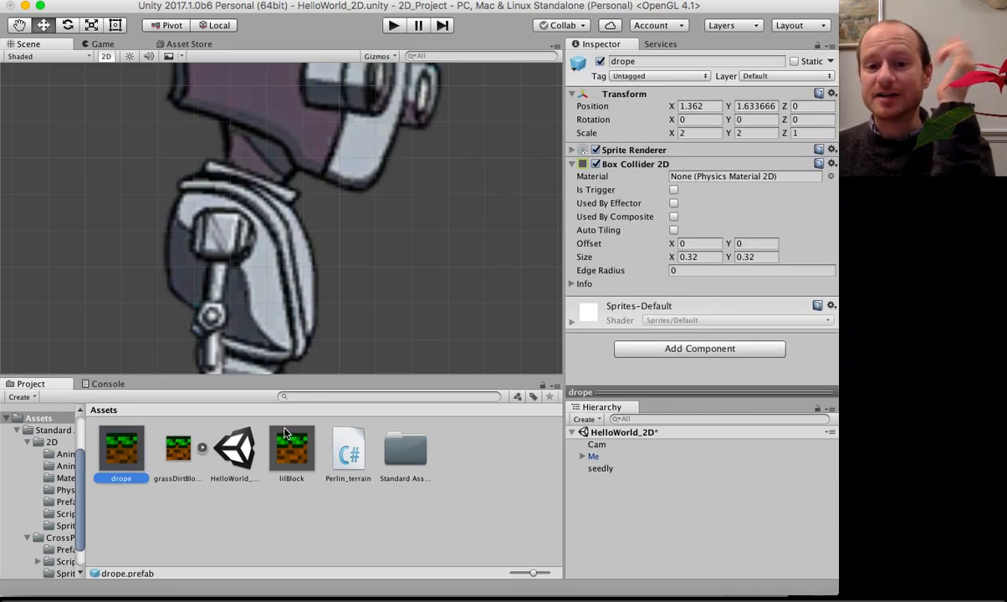
click(572, 164)
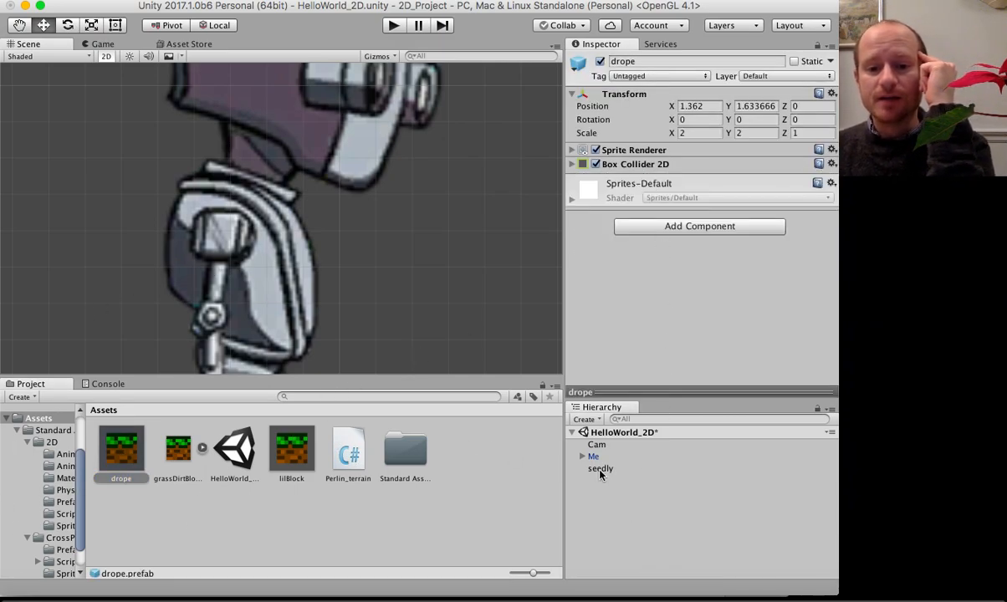
- Select seedly, then play and stop the scene to test the terrain
click(601, 468)
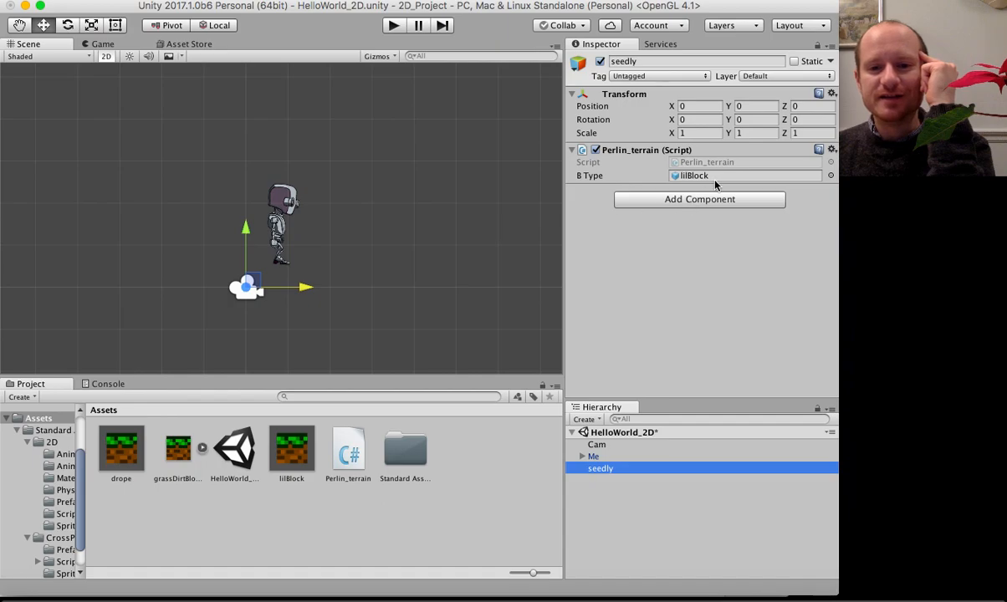
mouse_move(559, 128)
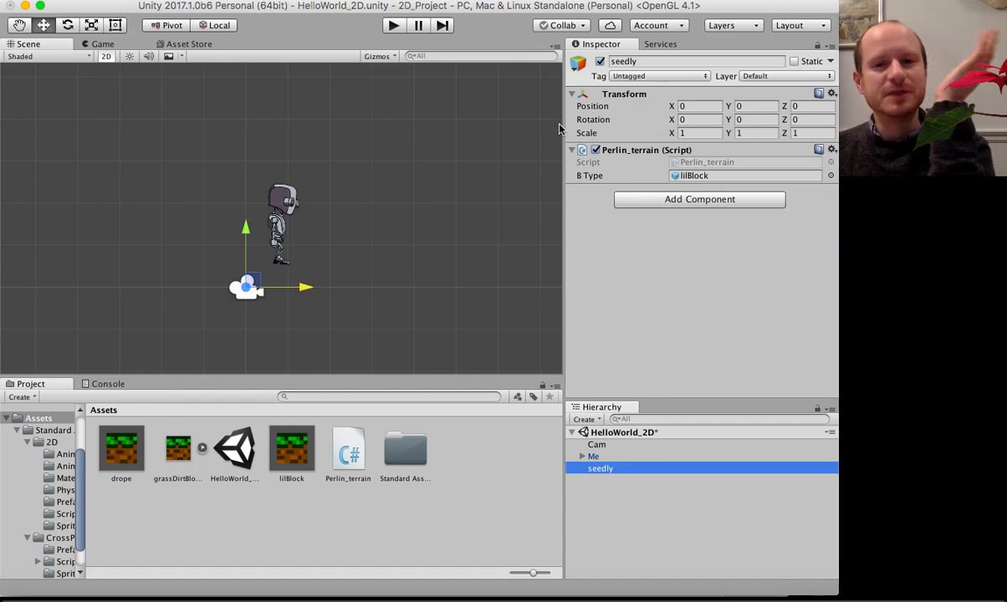
mouse_move(494, 302)
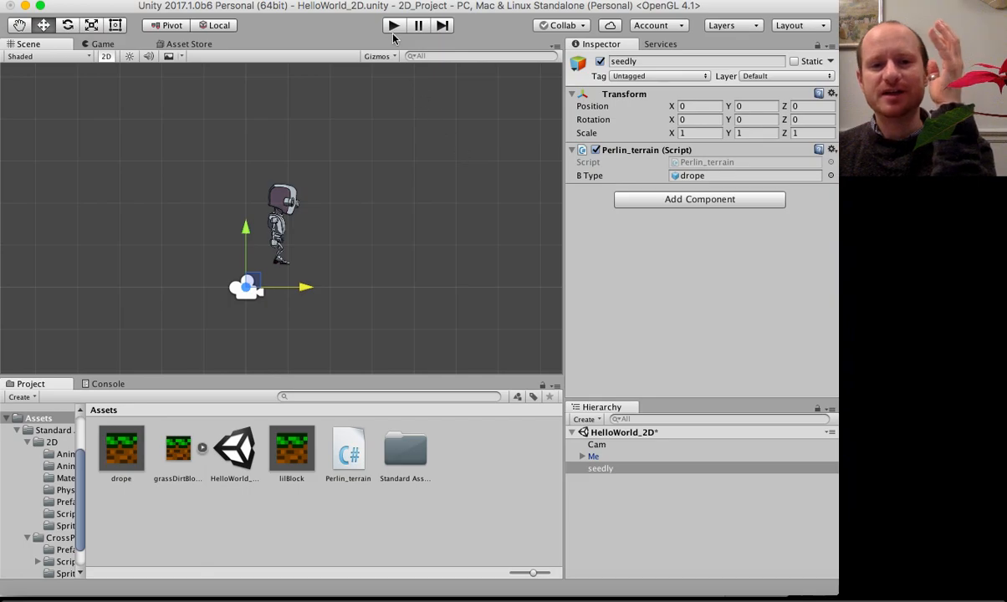
click(393, 26)
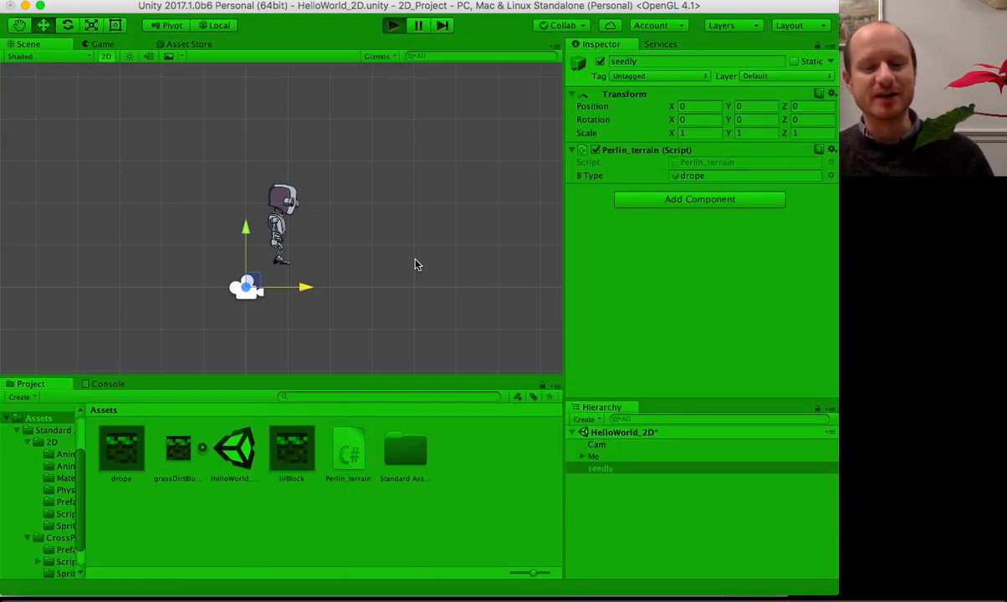
click(393, 25)
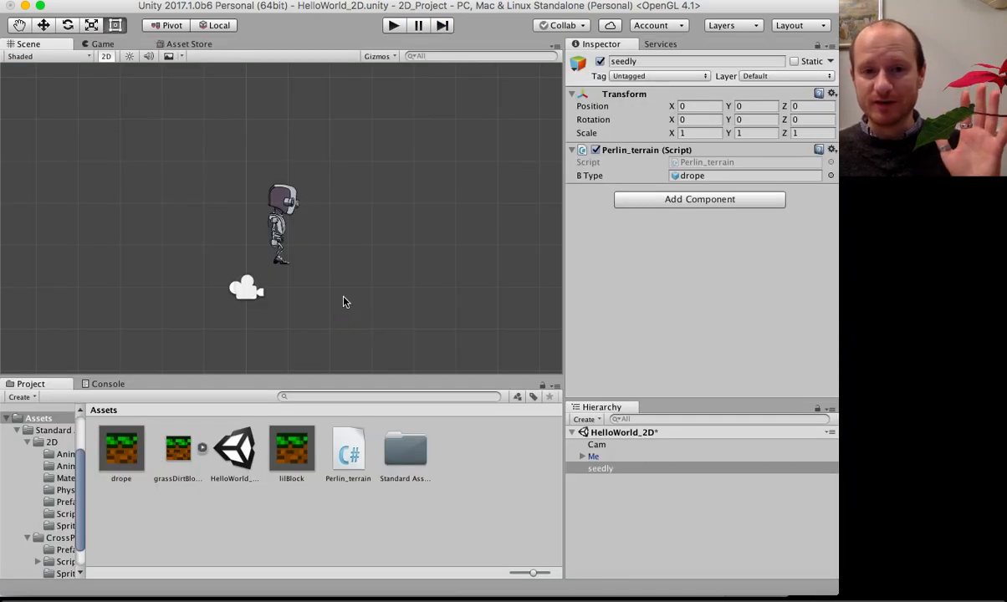
mouse_move(329, 215)
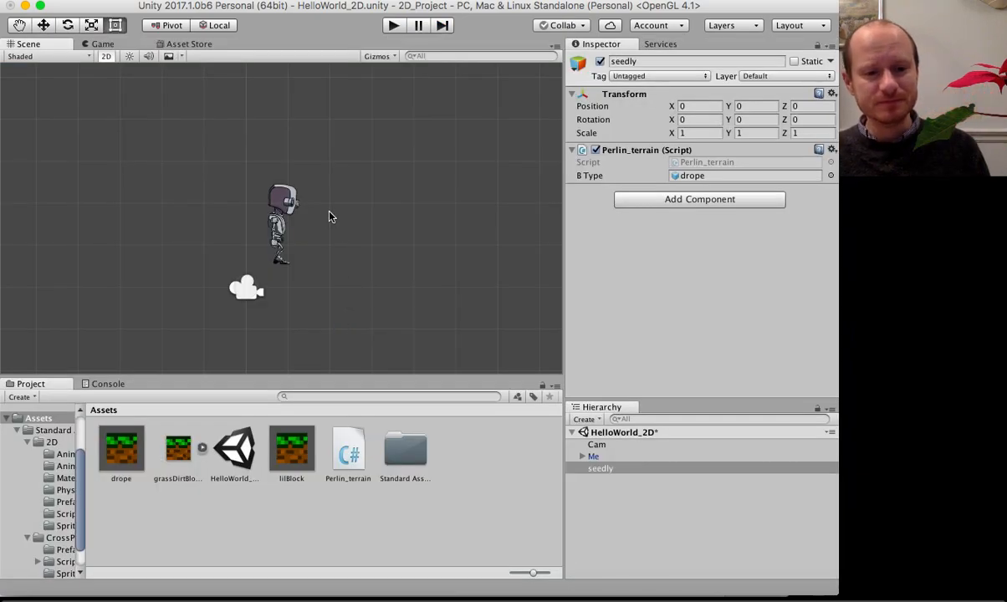